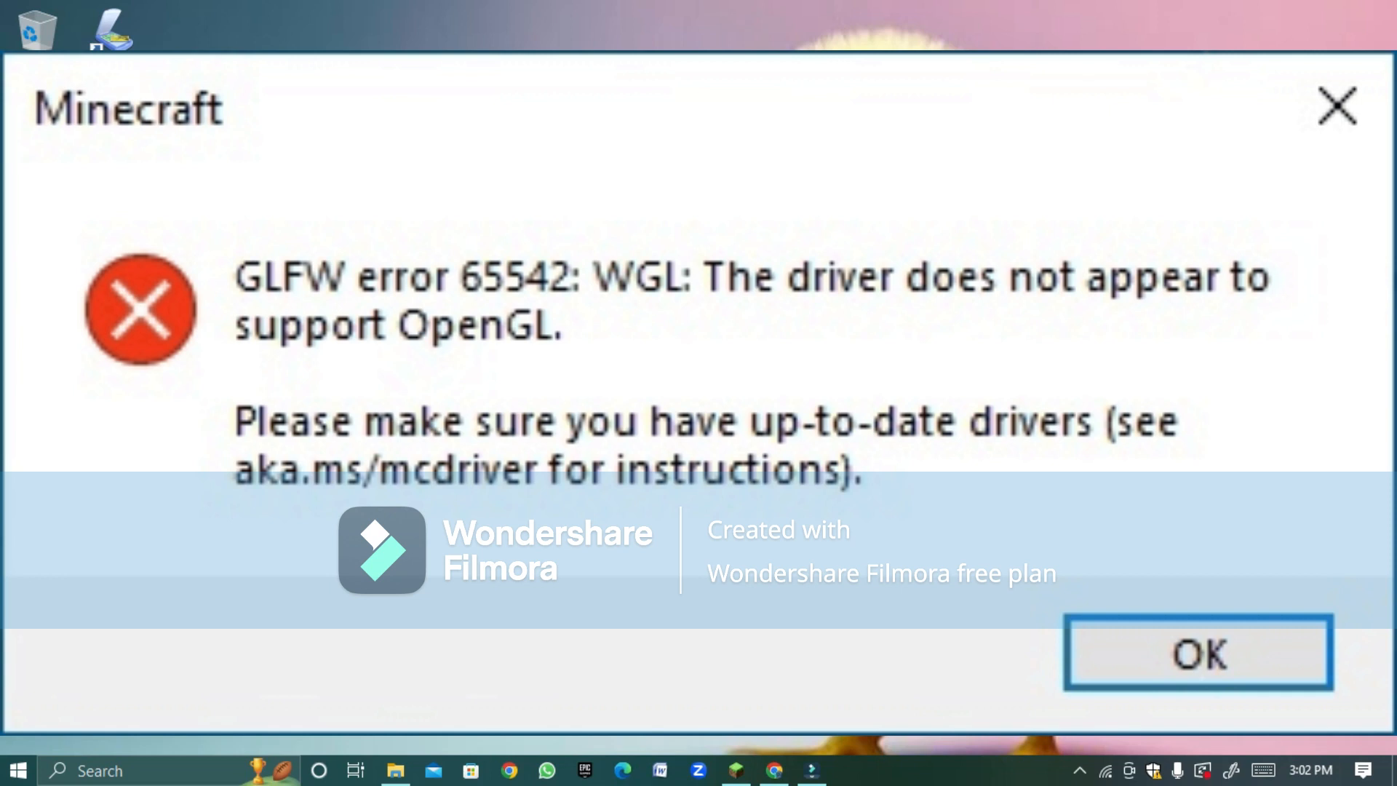
# Step: Dismiss the Minecraft GLFW error 65542 OpenGL driver message with OK
pyautogui.click(1196, 651)
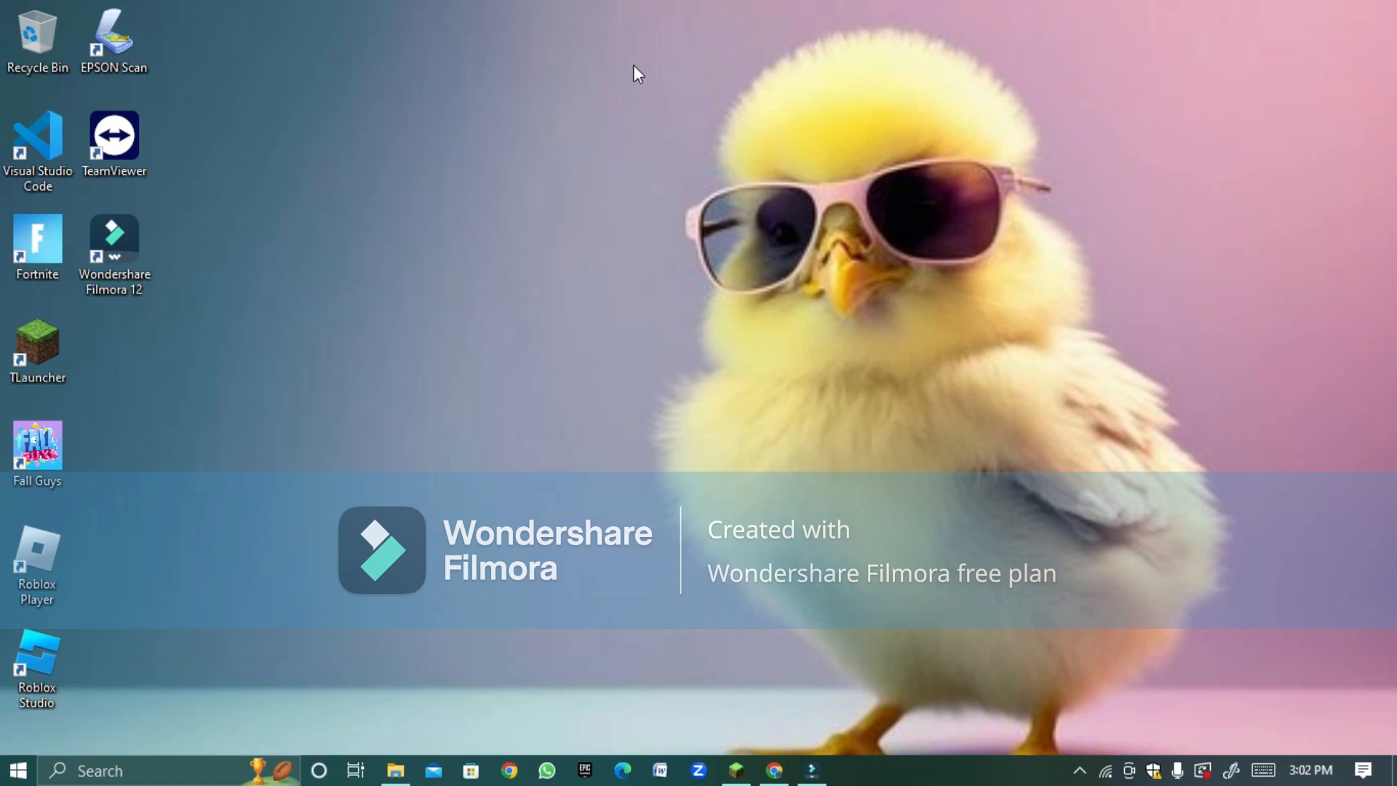
pyautogui.moveTo(506, 551)
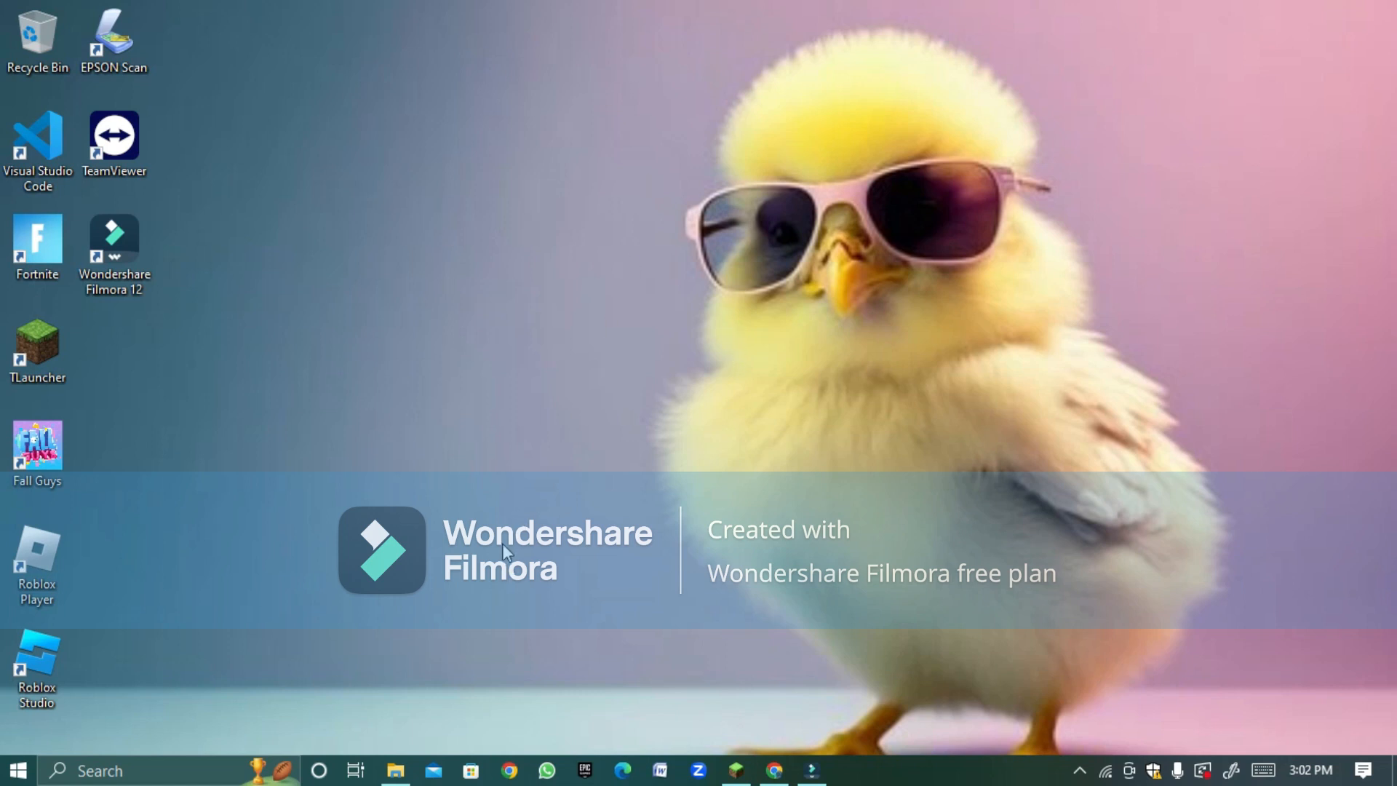
# Step: Download Minecraft OpenGL.zip (12.79MB) from MediaFire, closing the ad pop-up
pyautogui.click(623, 769)
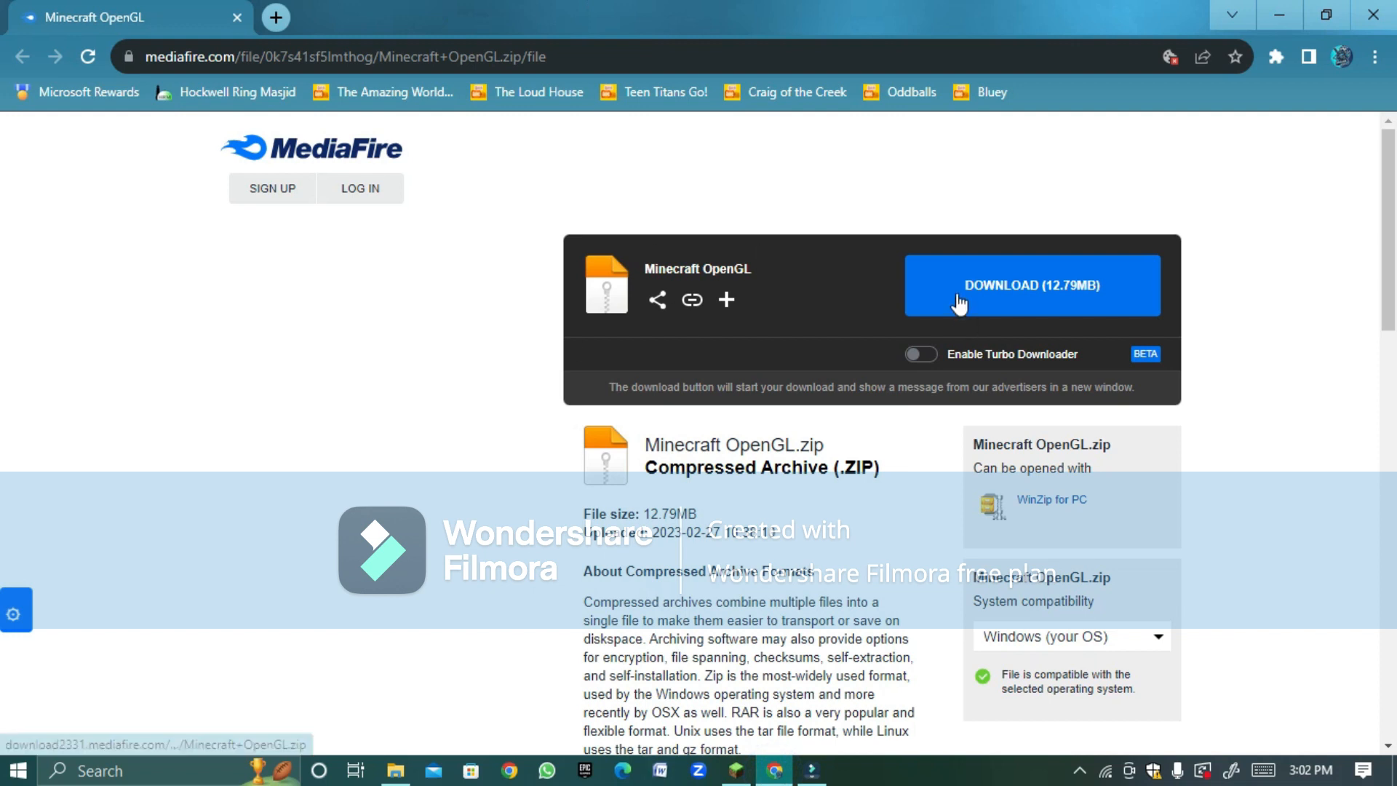
pyautogui.click(1031, 286)
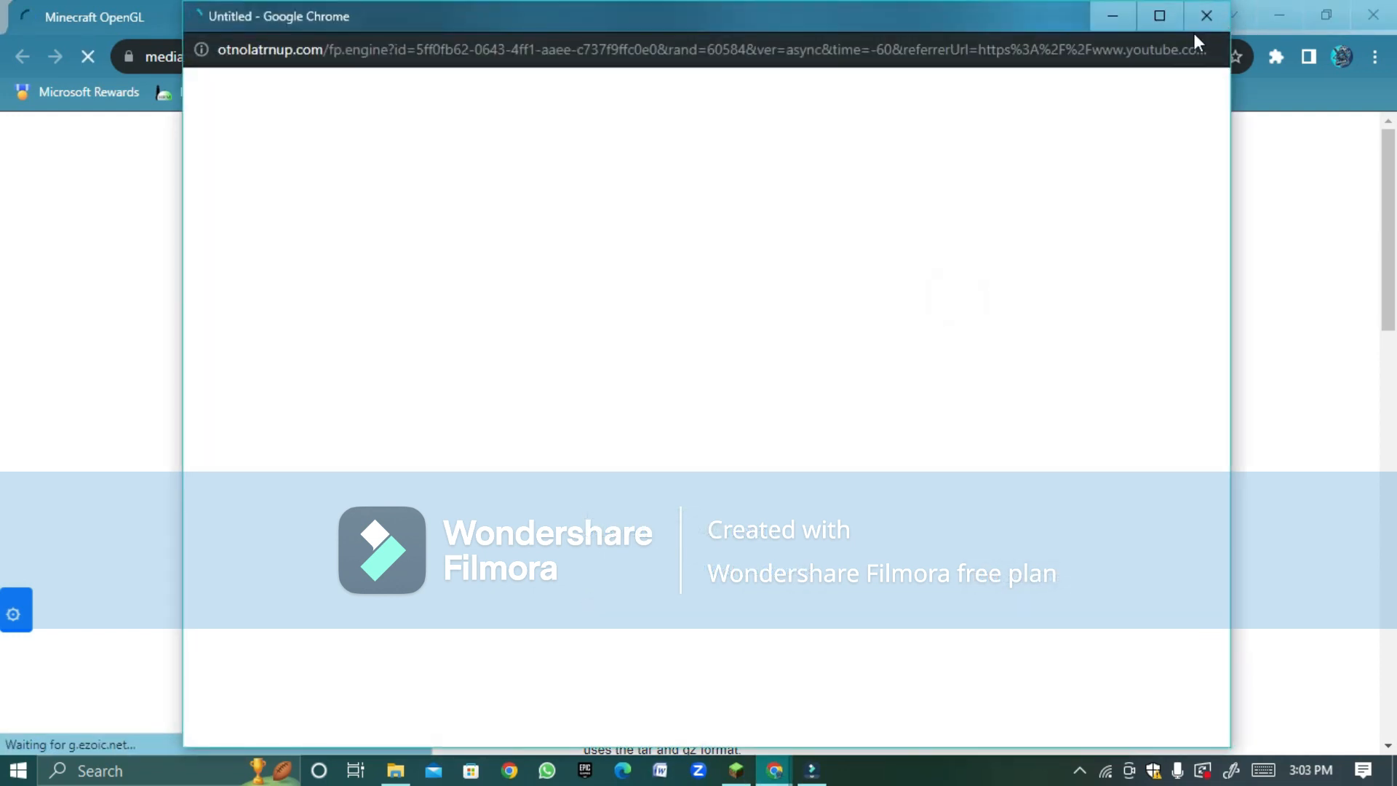
pyautogui.click(1207, 16)
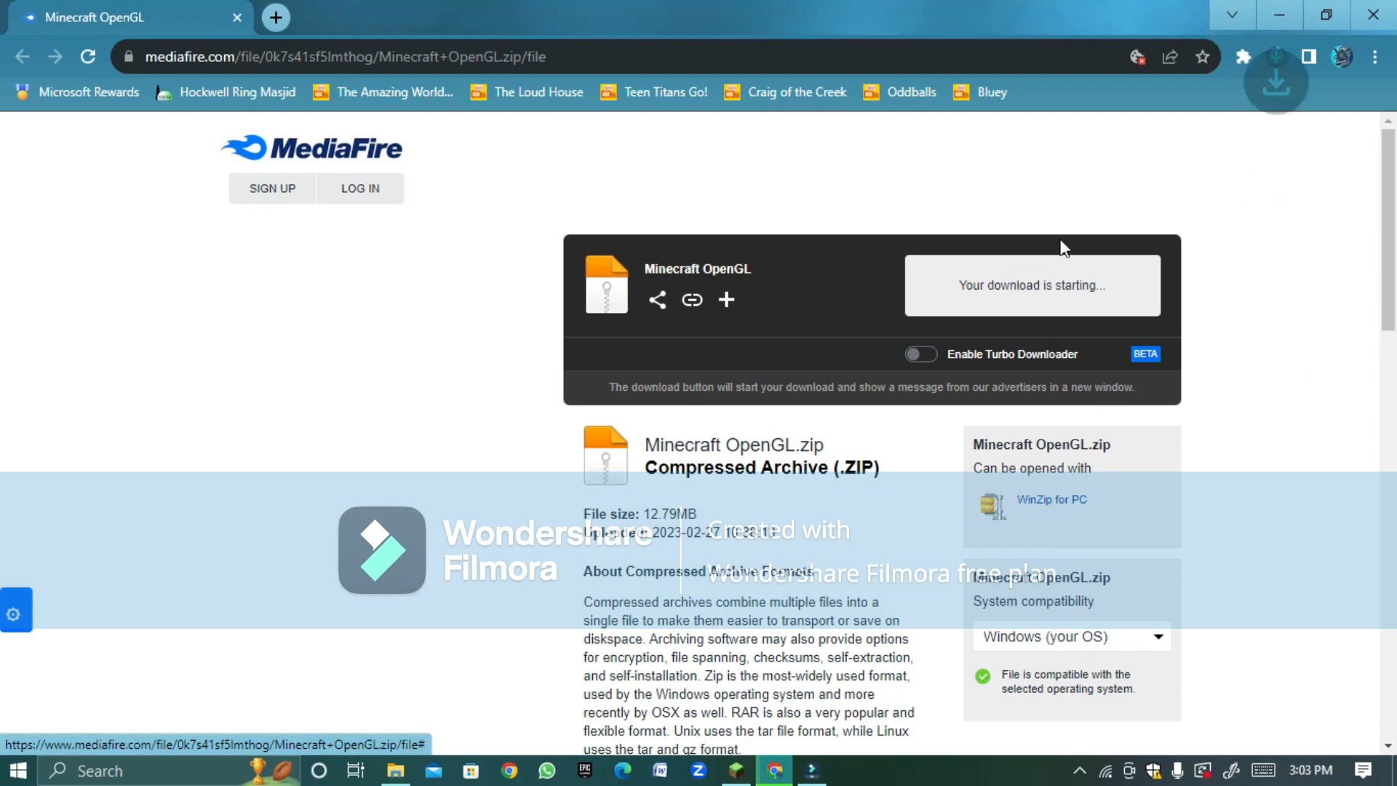
pyautogui.click(1275, 81)
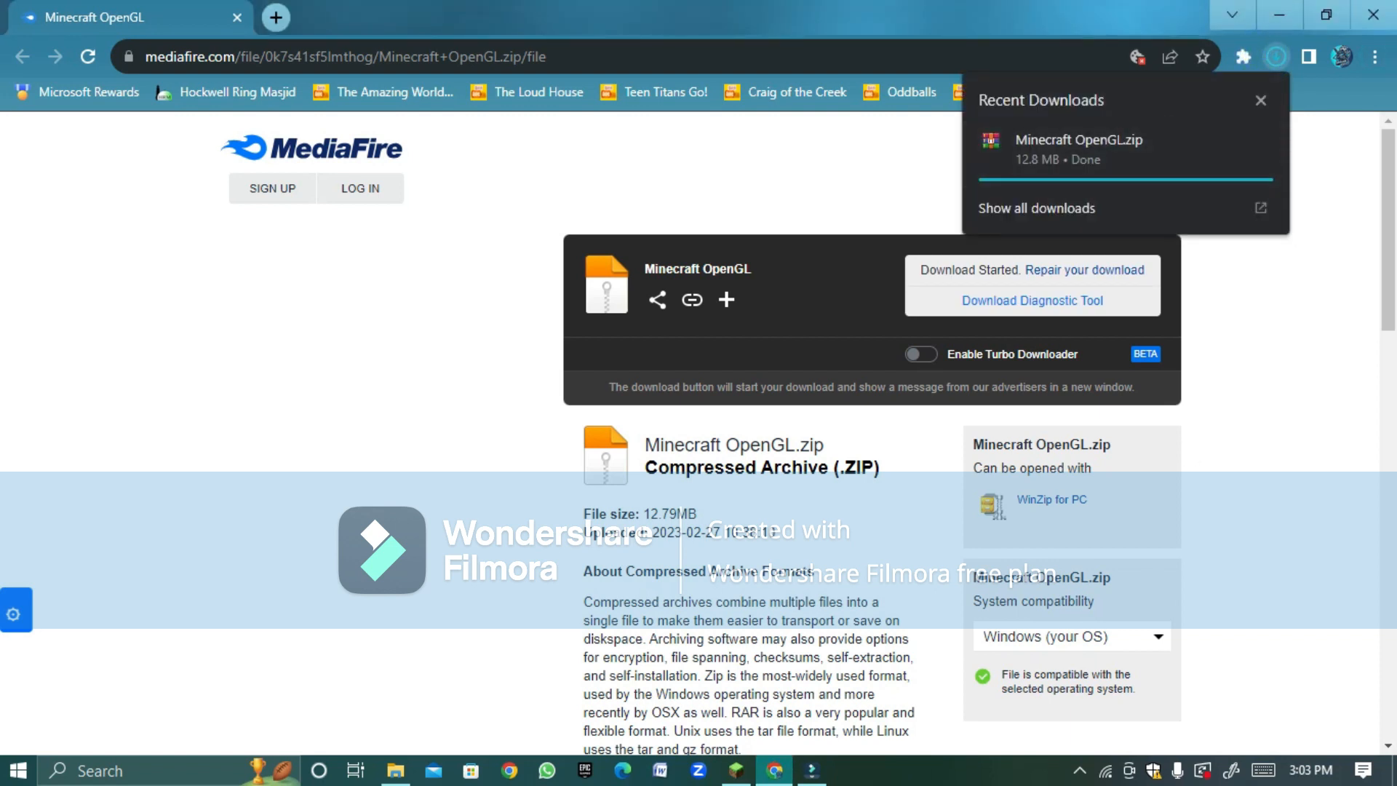
pyautogui.moveTo(1132, 153)
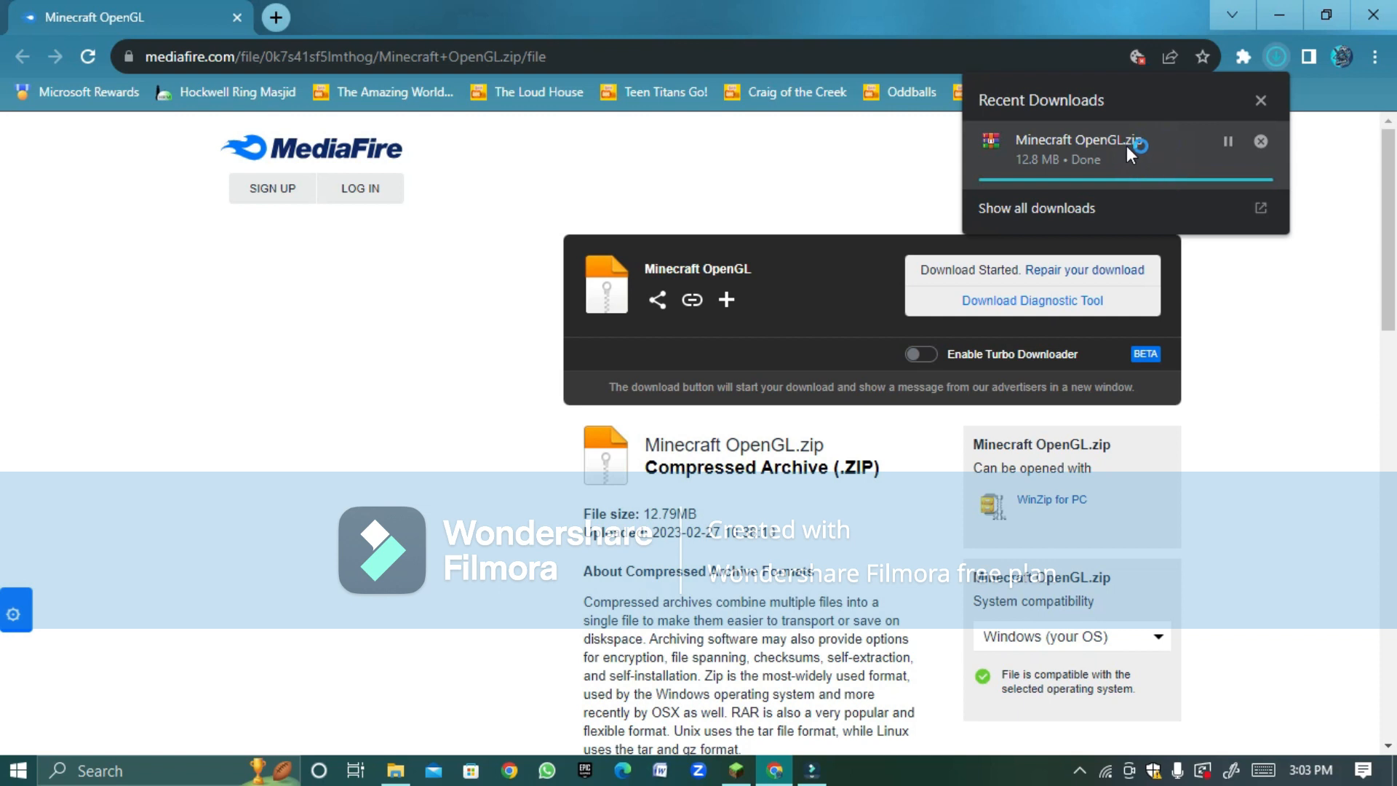
pyautogui.moveTo(1164, 190)
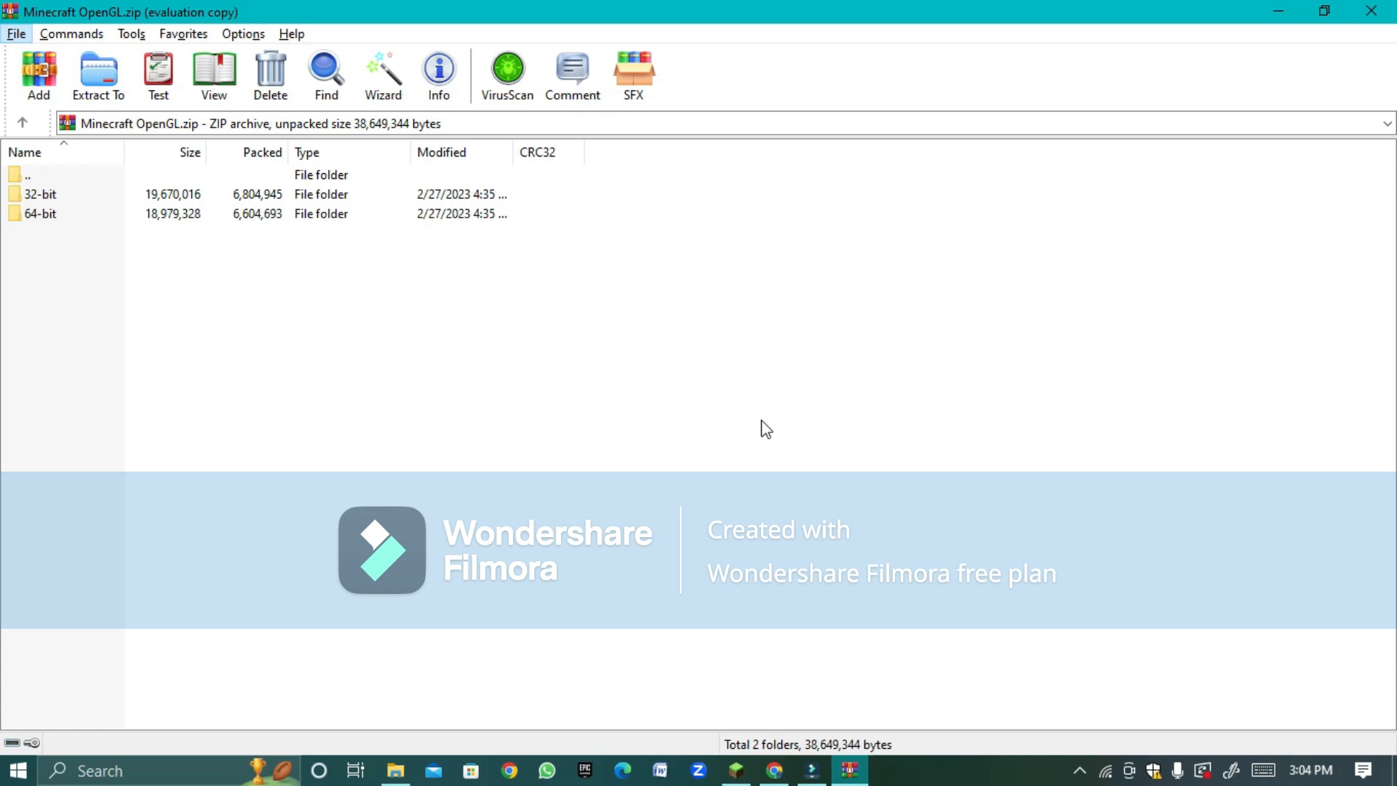
pyautogui.moveTo(445, 434)
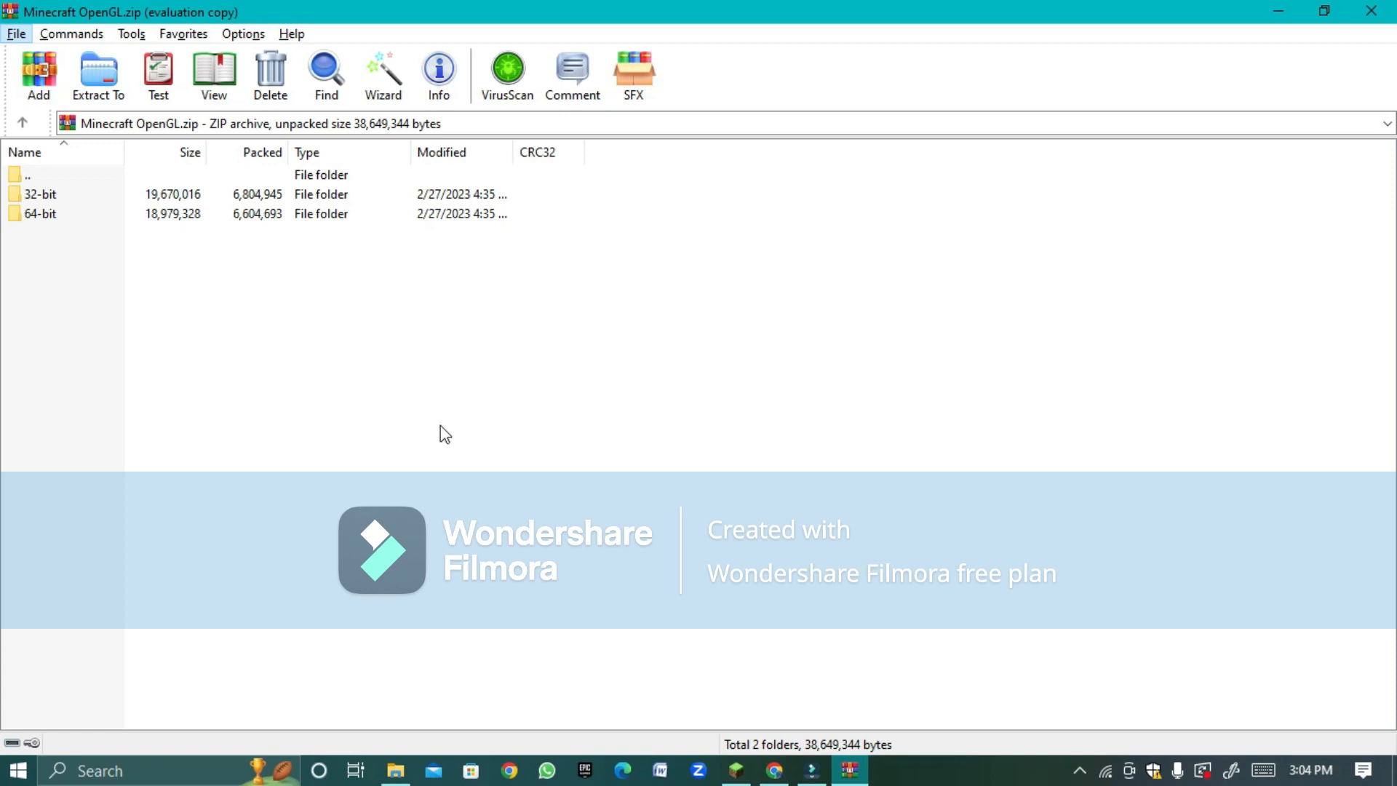
pyautogui.moveTo(78, 207)
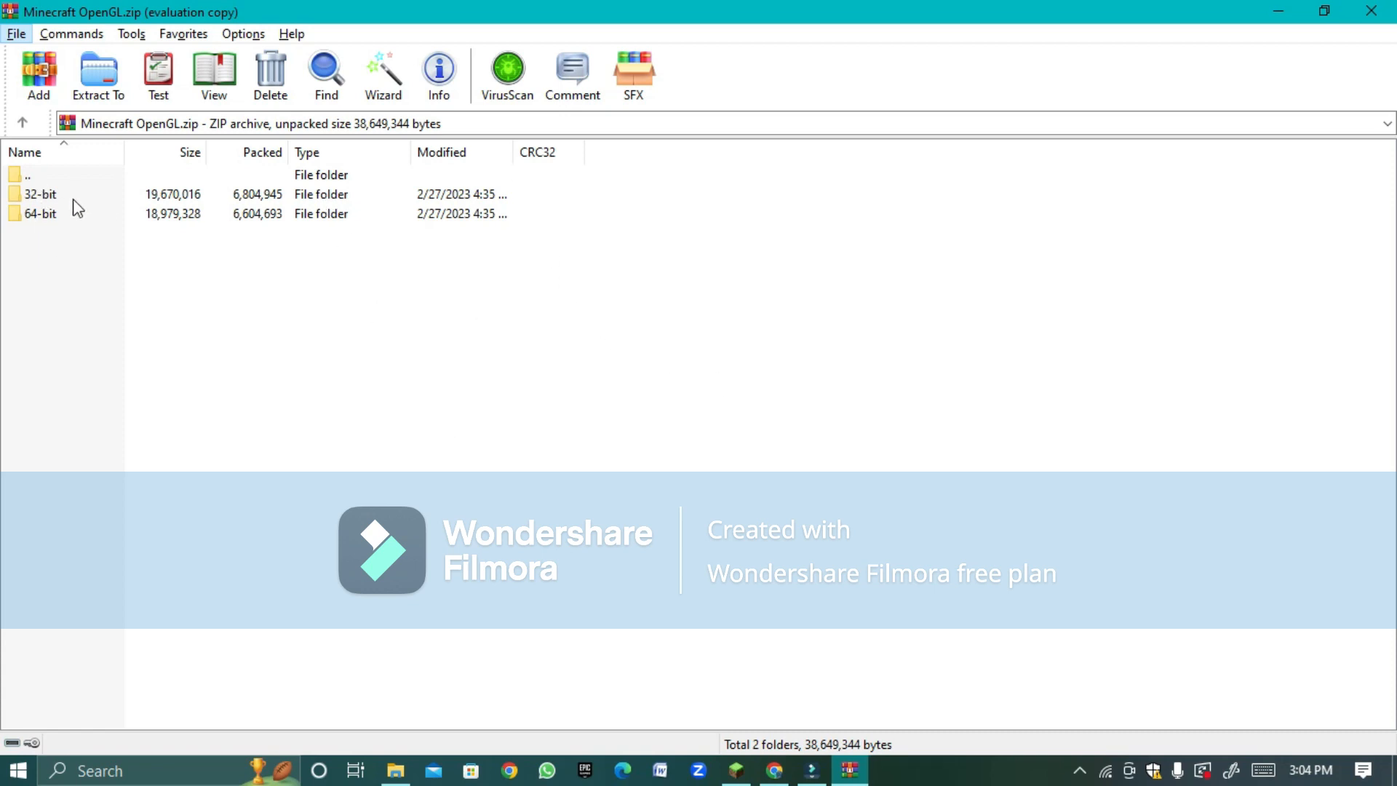
# Step: Open the archive's 64-bit folder and bring up actions for opengl32.dll
pyautogui.click(40, 214)
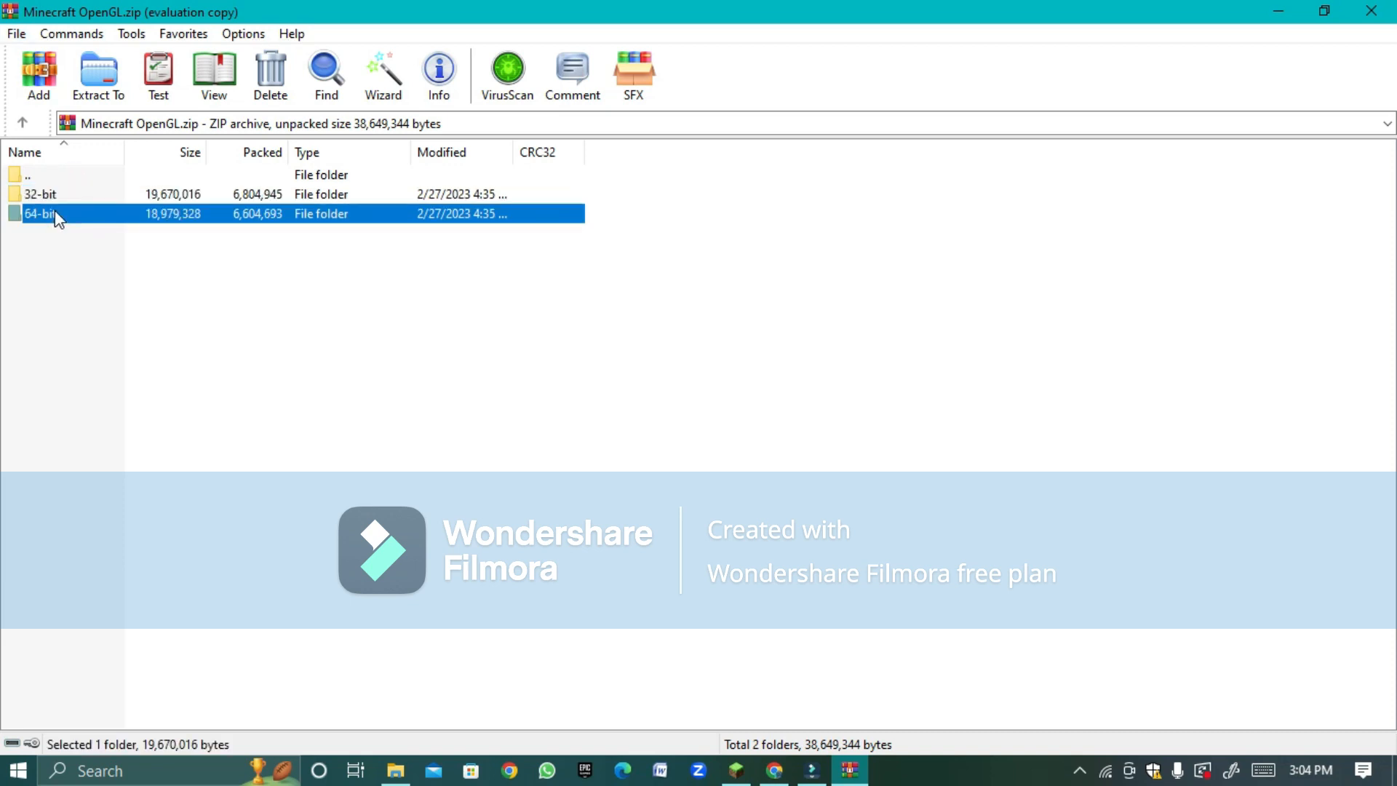
pyautogui.doubleClick(40, 214)
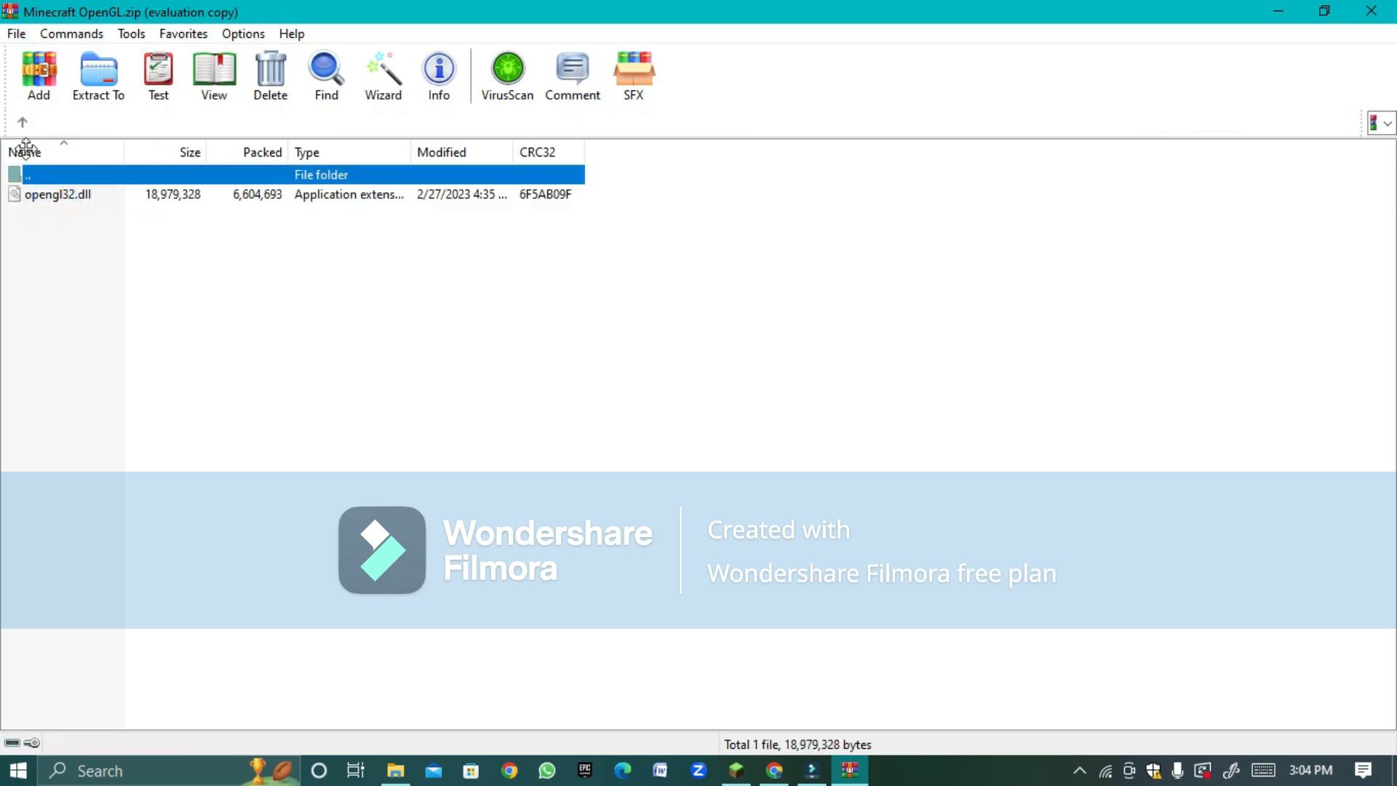
pyautogui.click(22, 122)
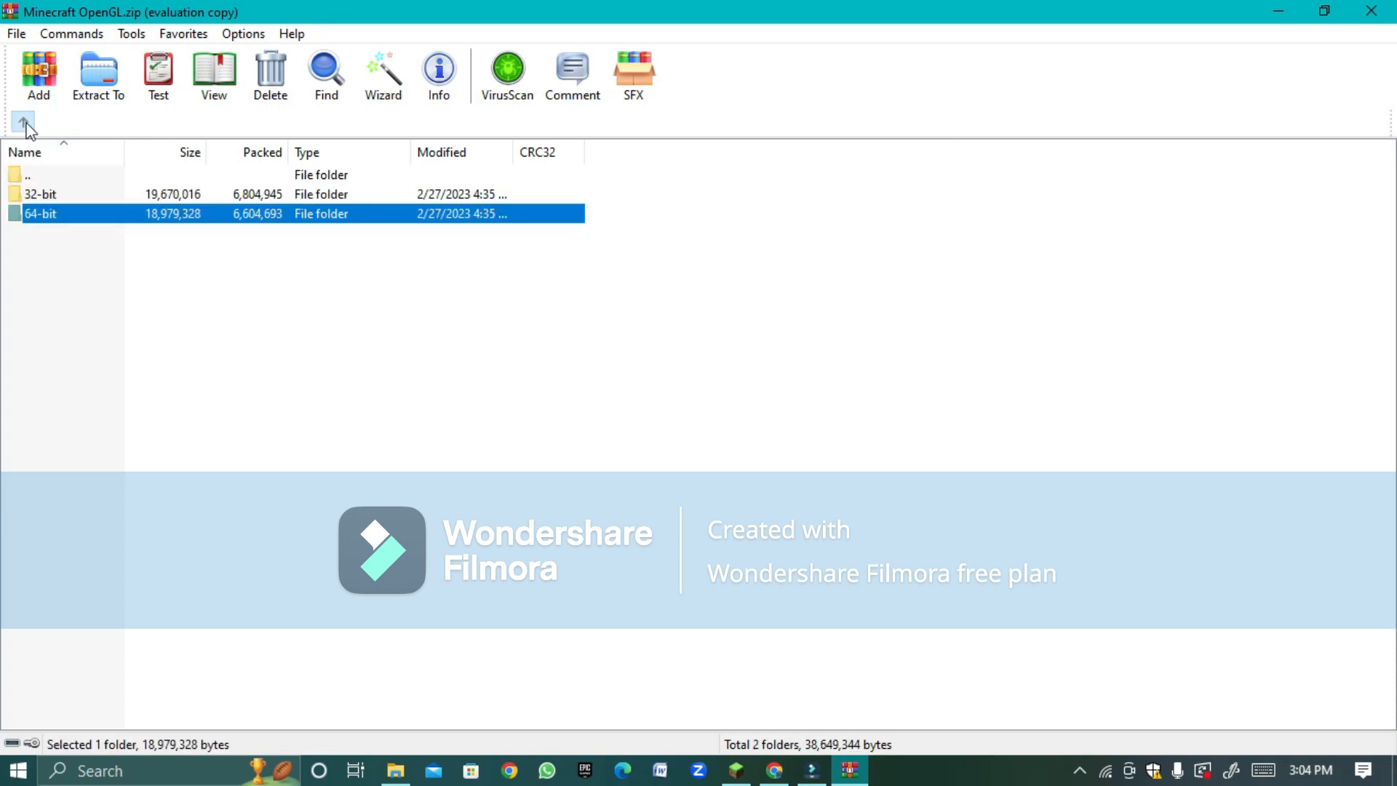
pyautogui.moveTo(110, 223)
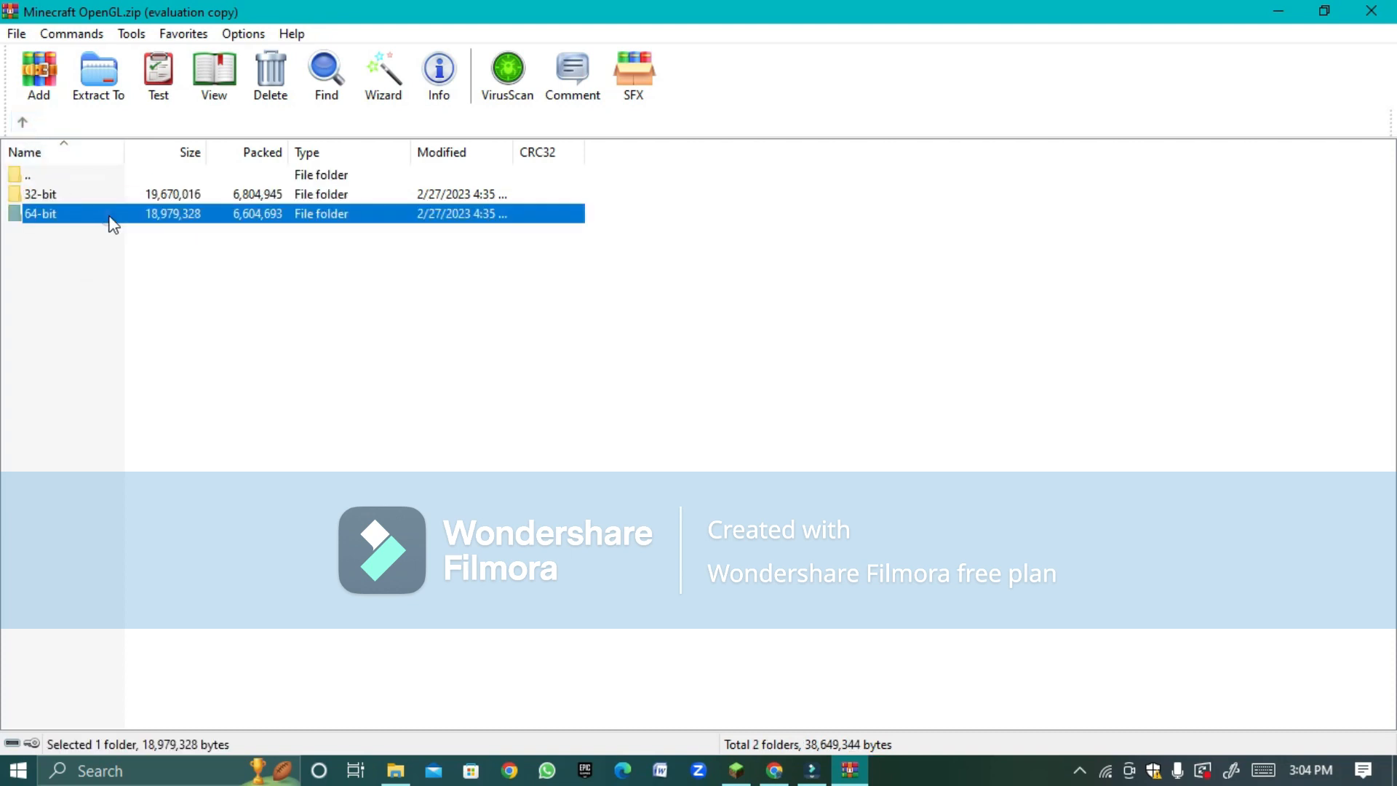
pyautogui.doubleClick(40, 213)
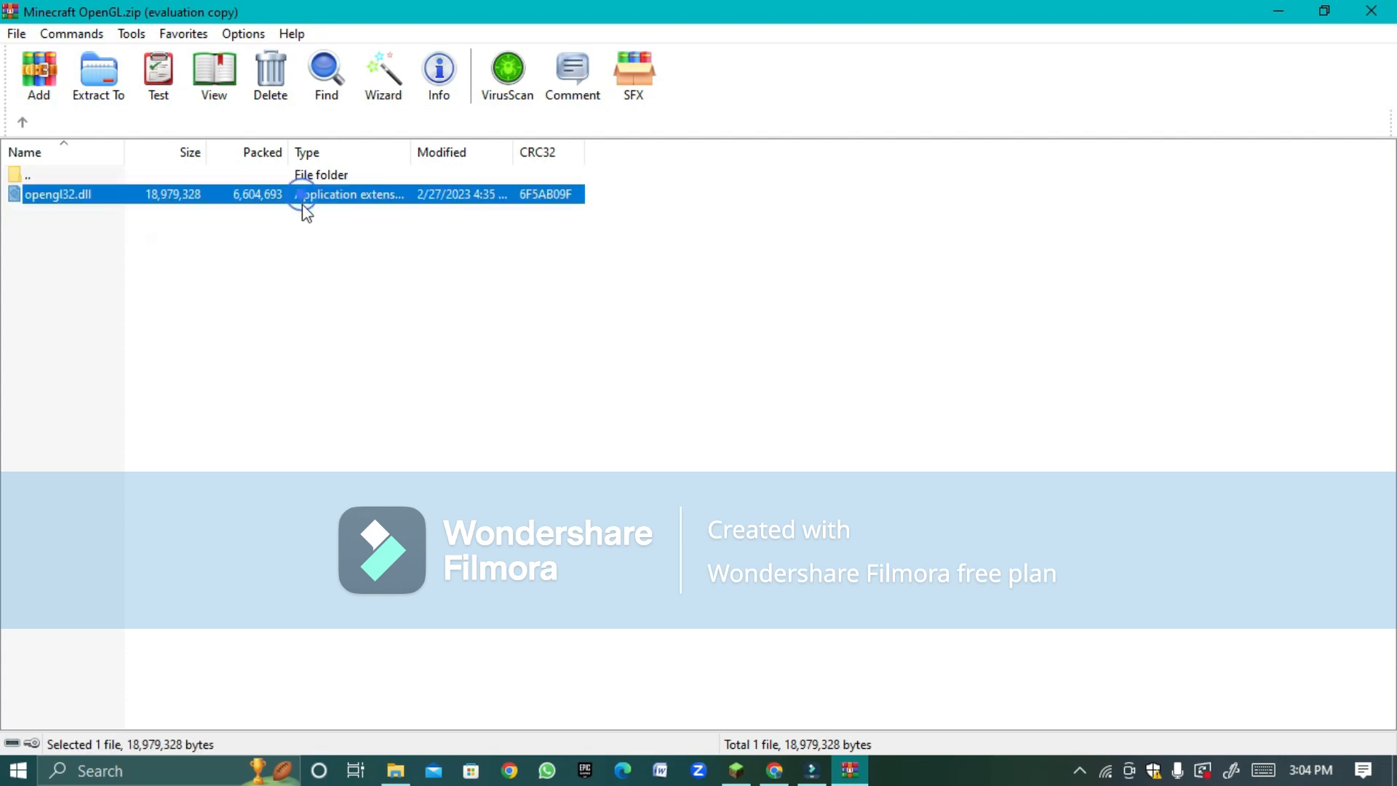
pyautogui.rightClick(303, 195)
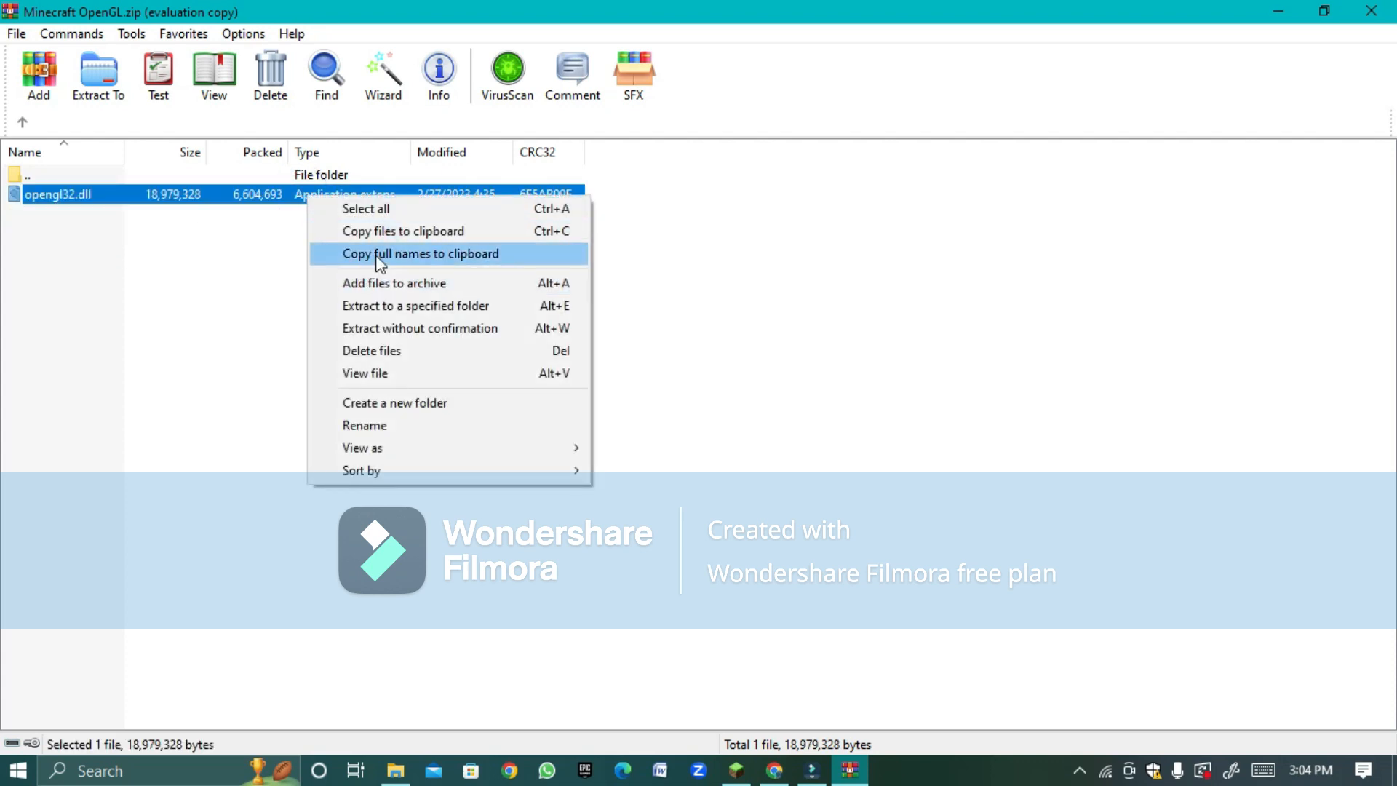
pyautogui.click(420, 253)
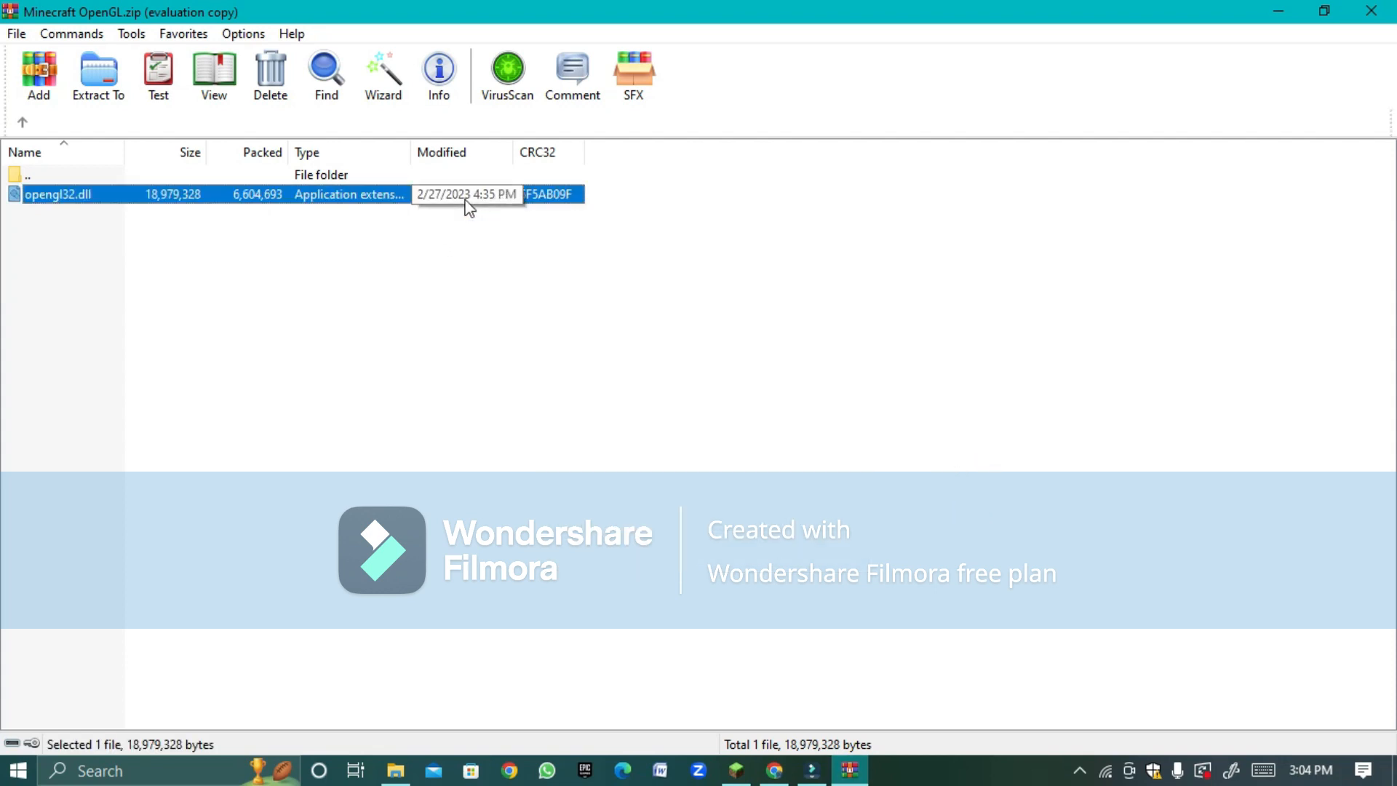
pyautogui.moveTo(463, 248)
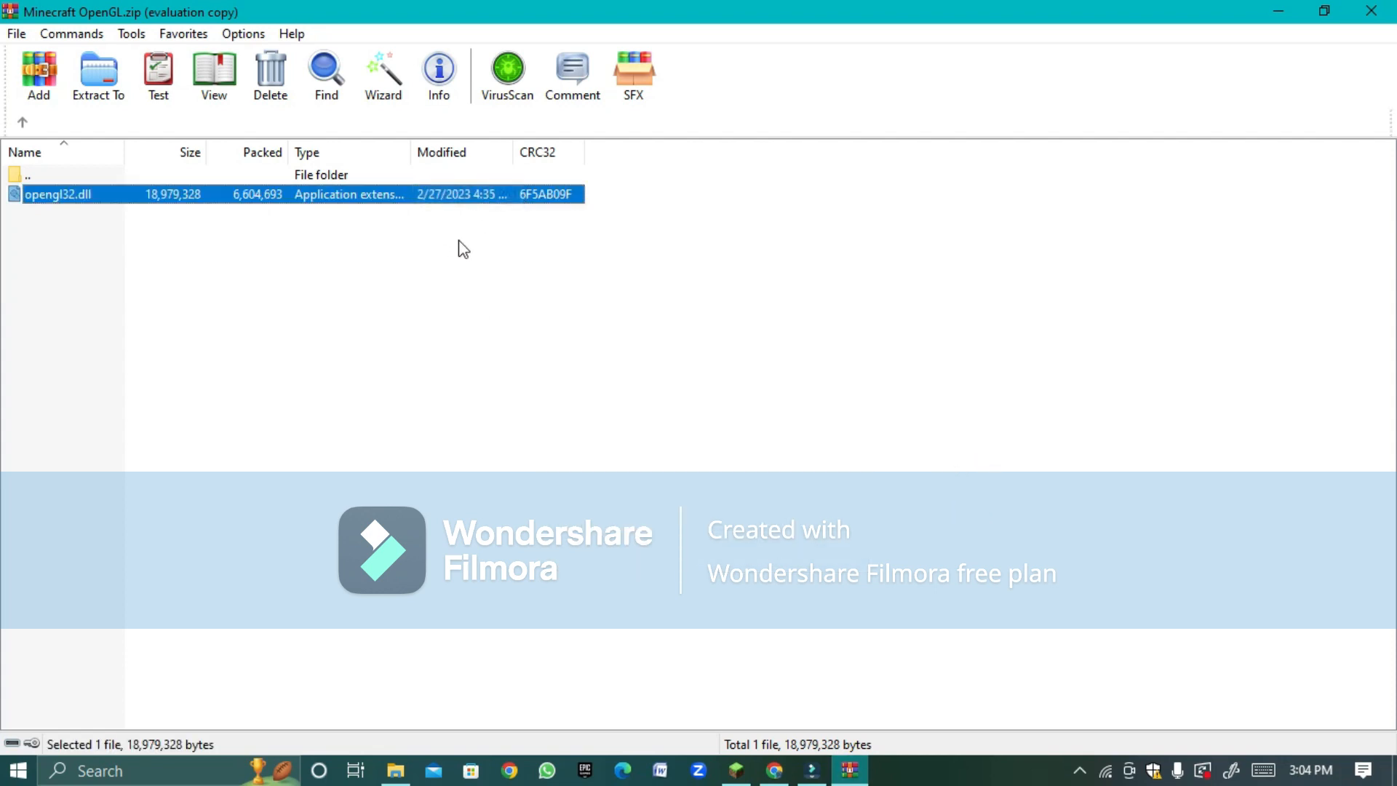
# Step: Browse to C:\Program Files\Java\jre-1.8\bin to receive opengl32.dll
pyautogui.click(395, 770)
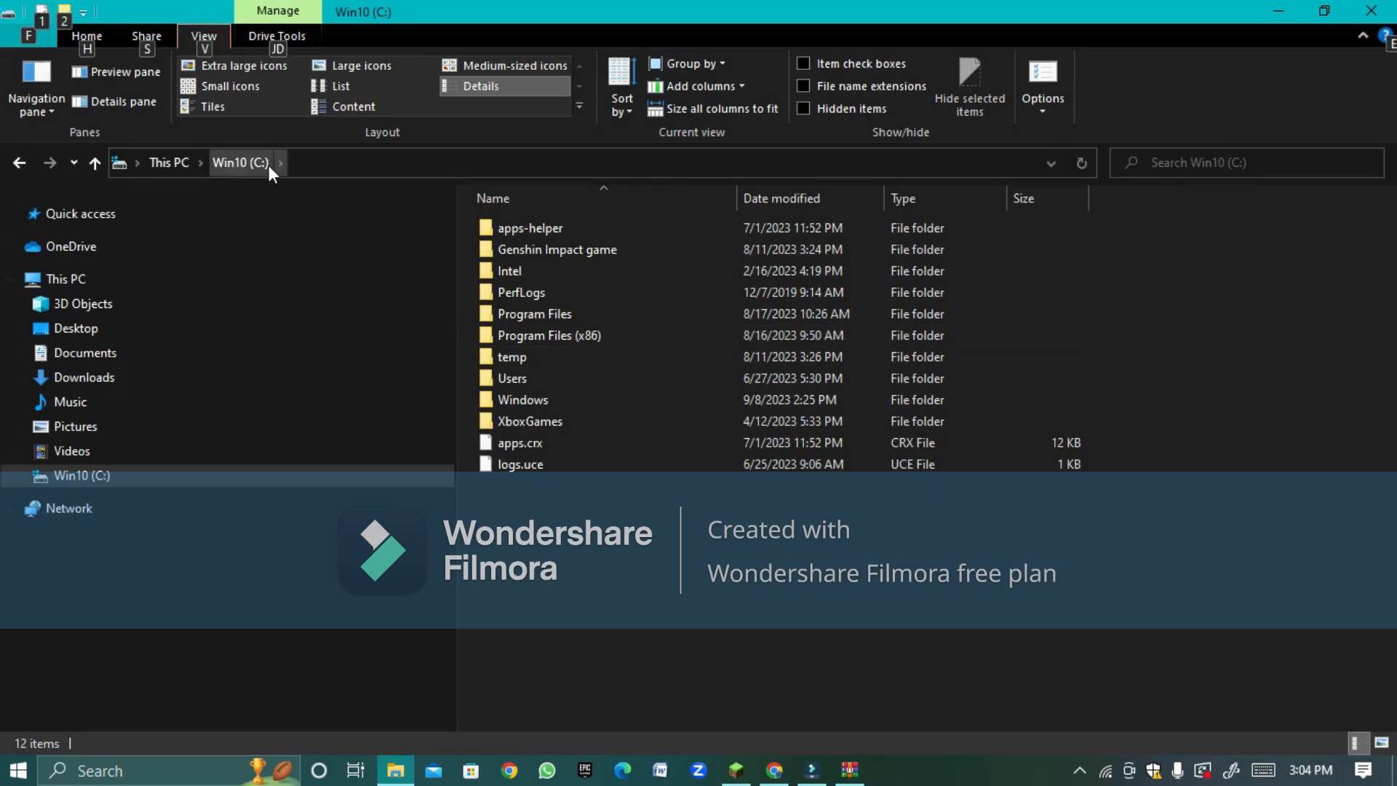
pyautogui.moveTo(535, 314)
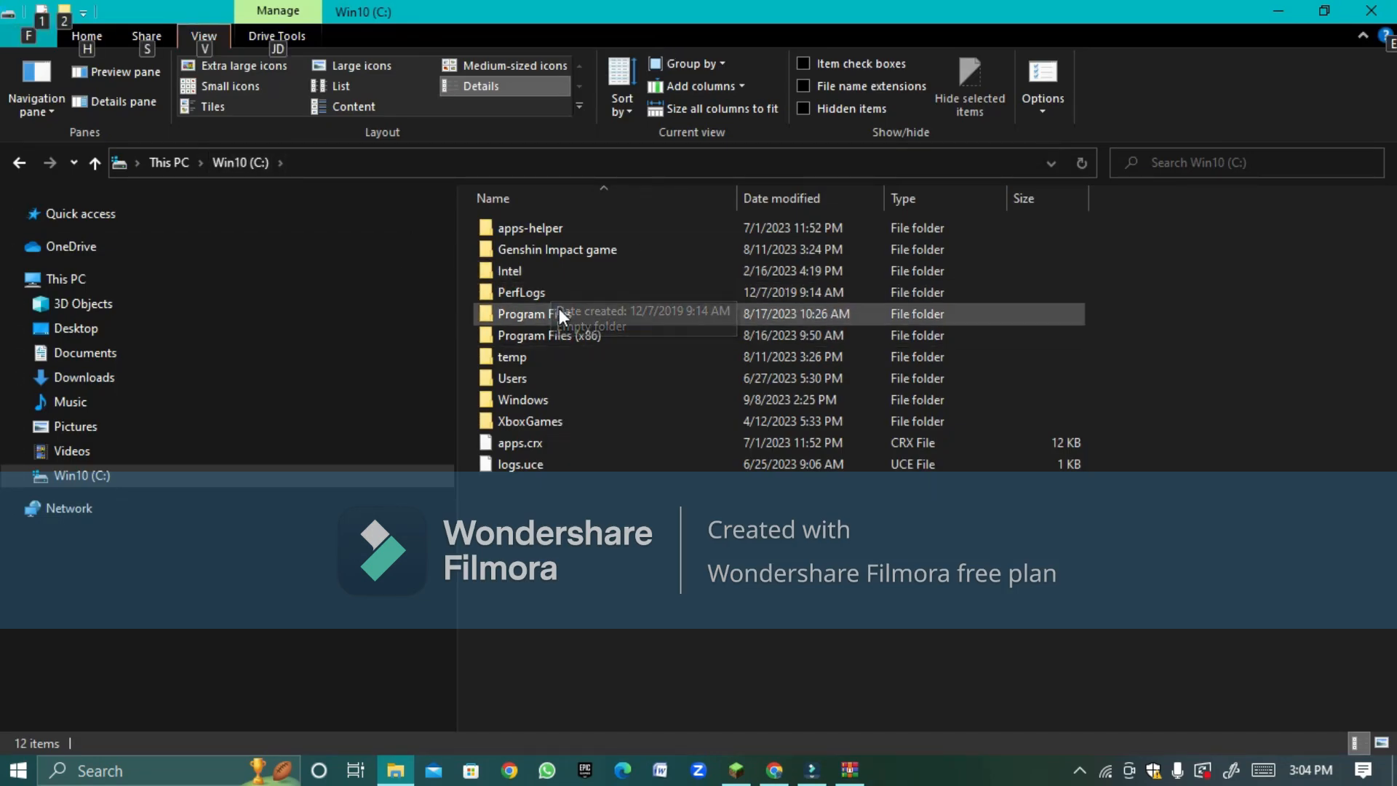
pyautogui.doubleClick(535, 313)
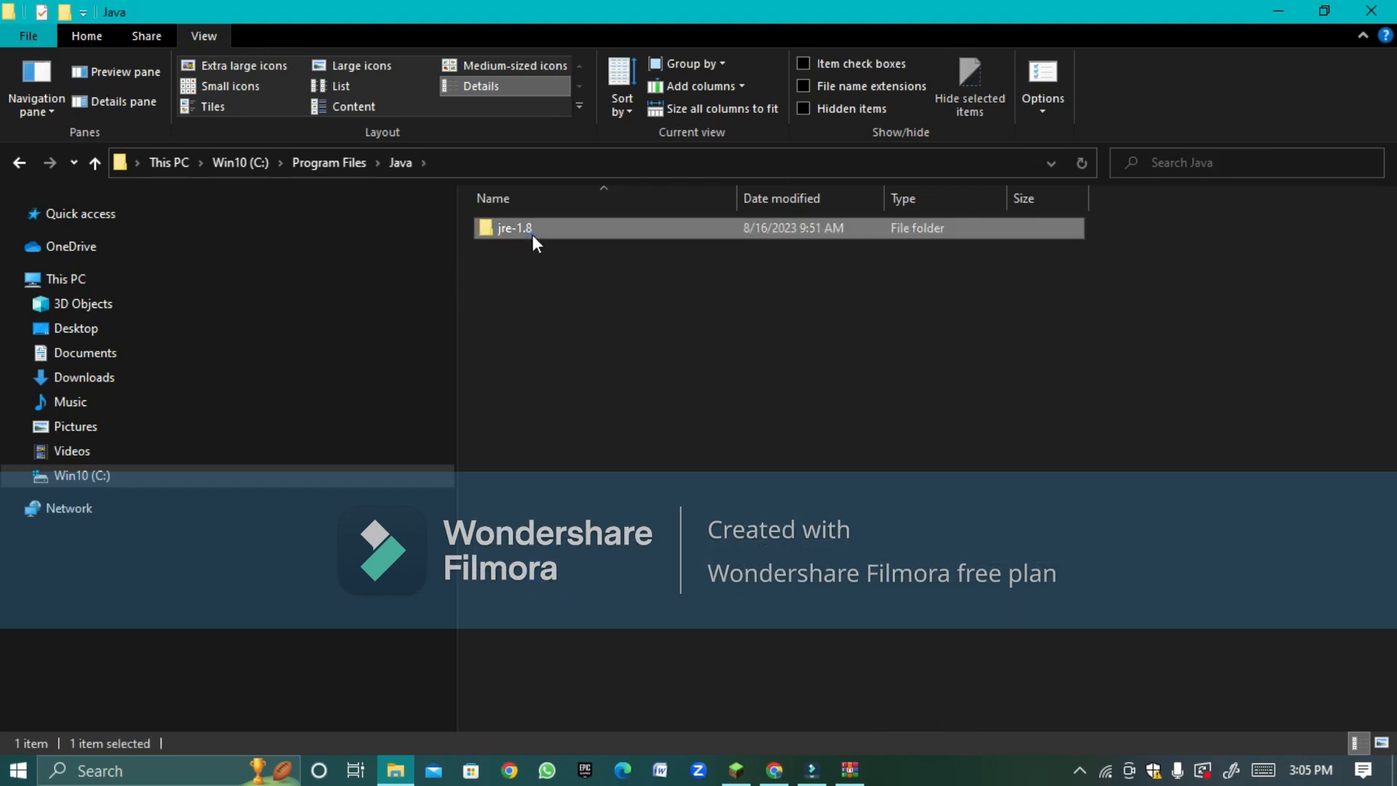
pyautogui.doubleClick(514, 228)
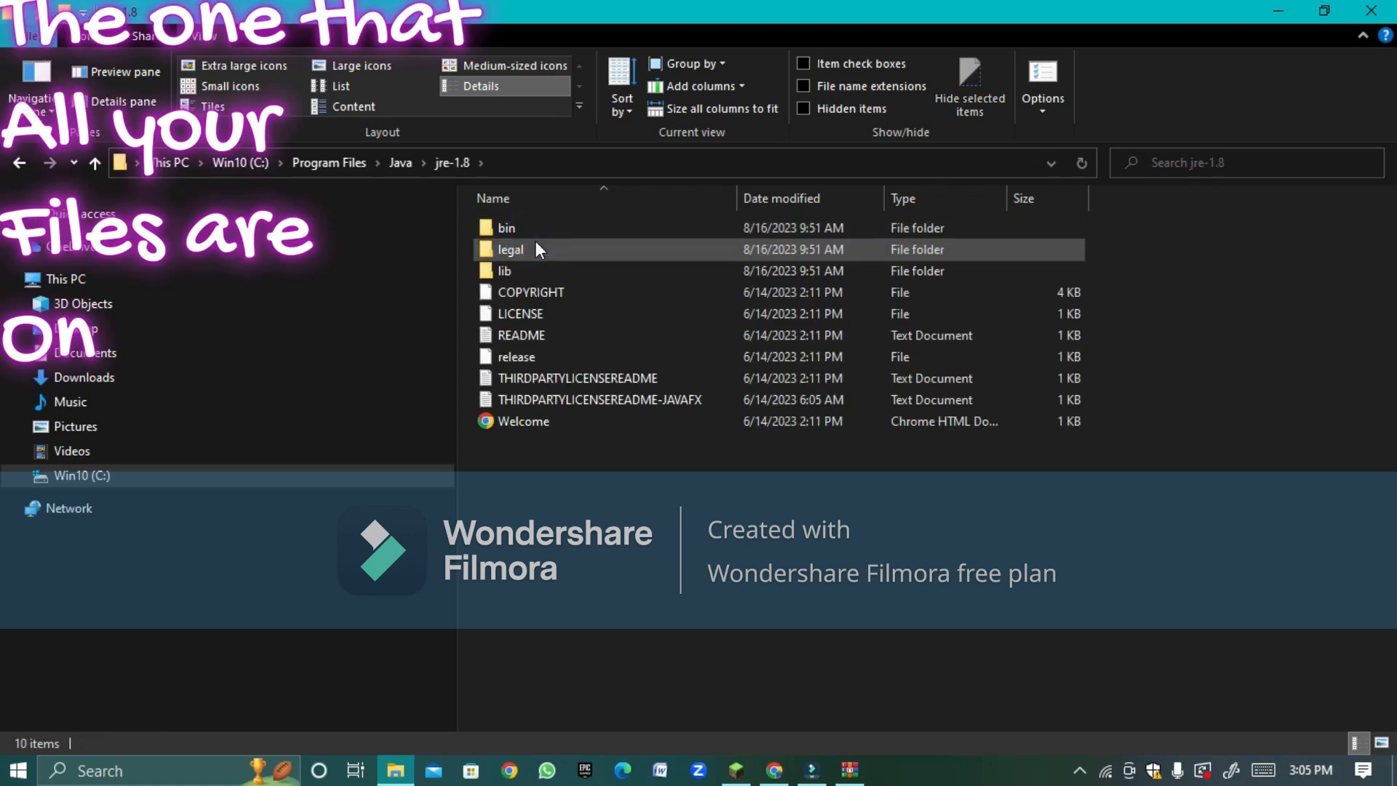
pyautogui.doubleClick(506, 227)
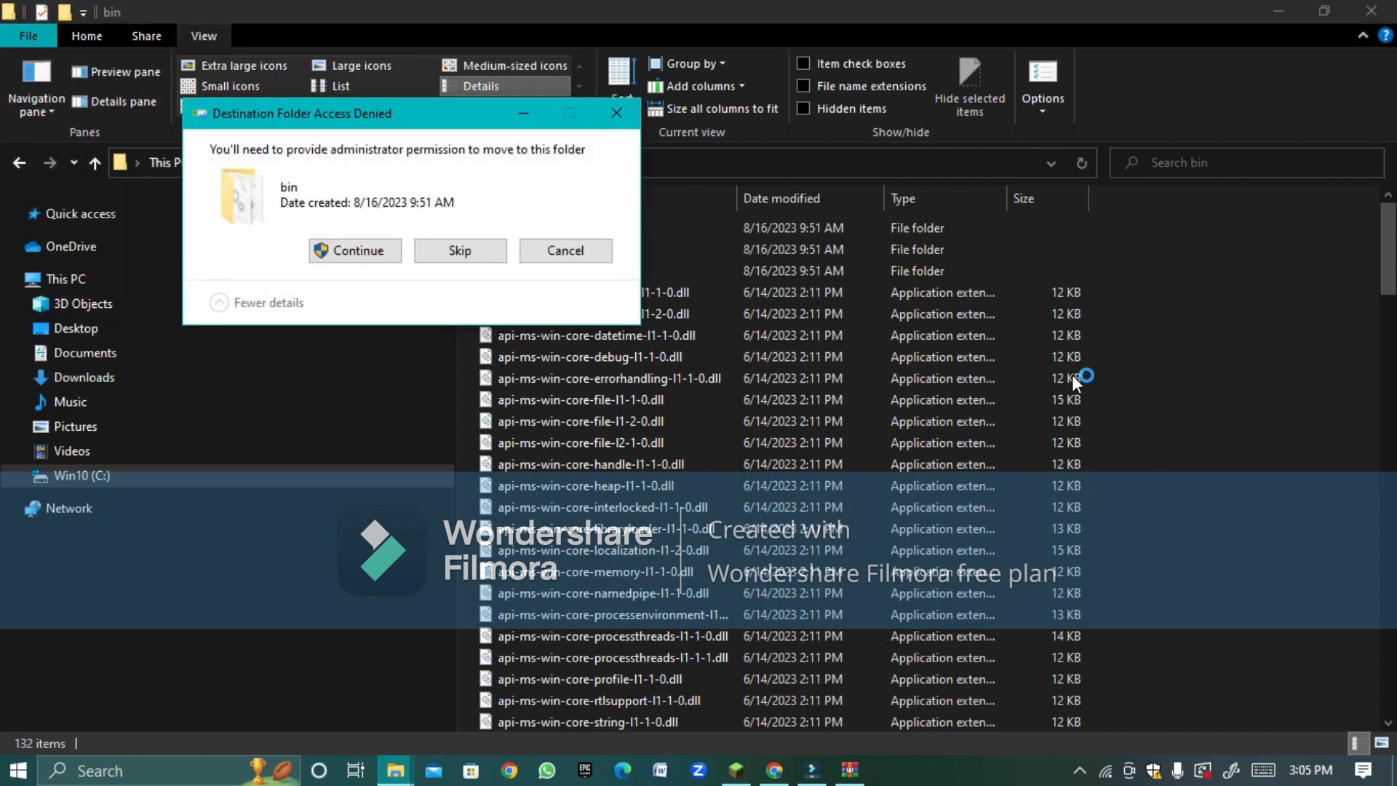
pyautogui.moveTo(1064, 250)
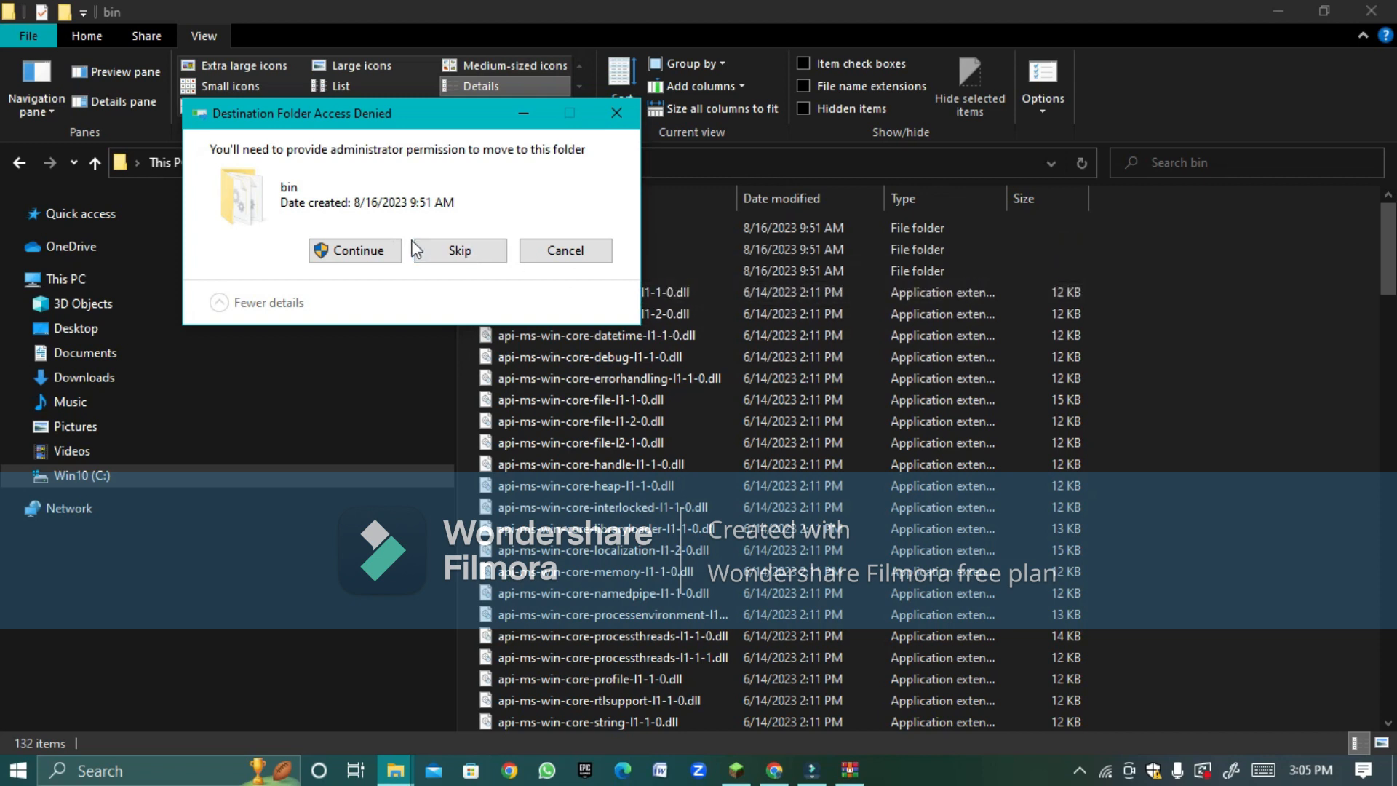
pyautogui.moveTo(523, 234)
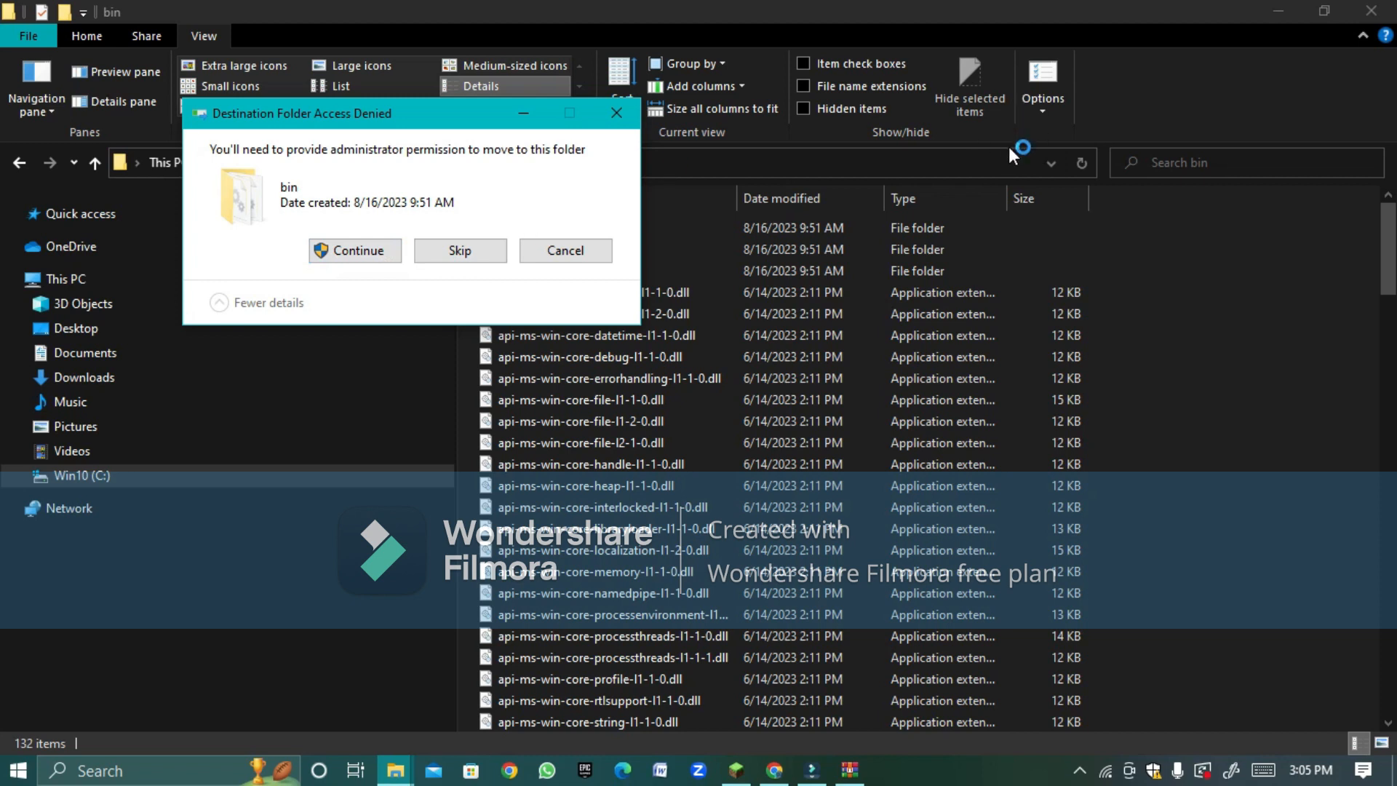
pyautogui.moveTo(989, 319)
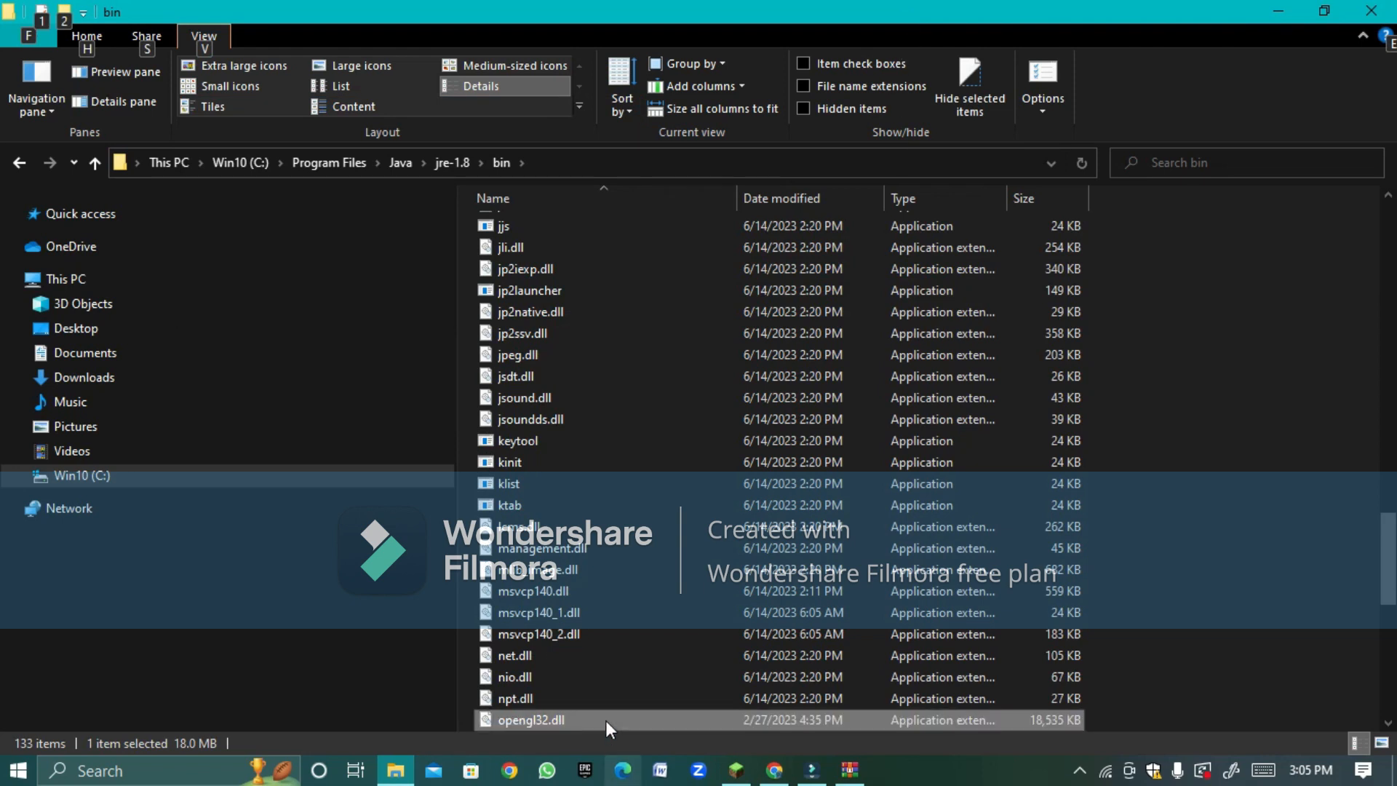
pyautogui.scroll(-3)
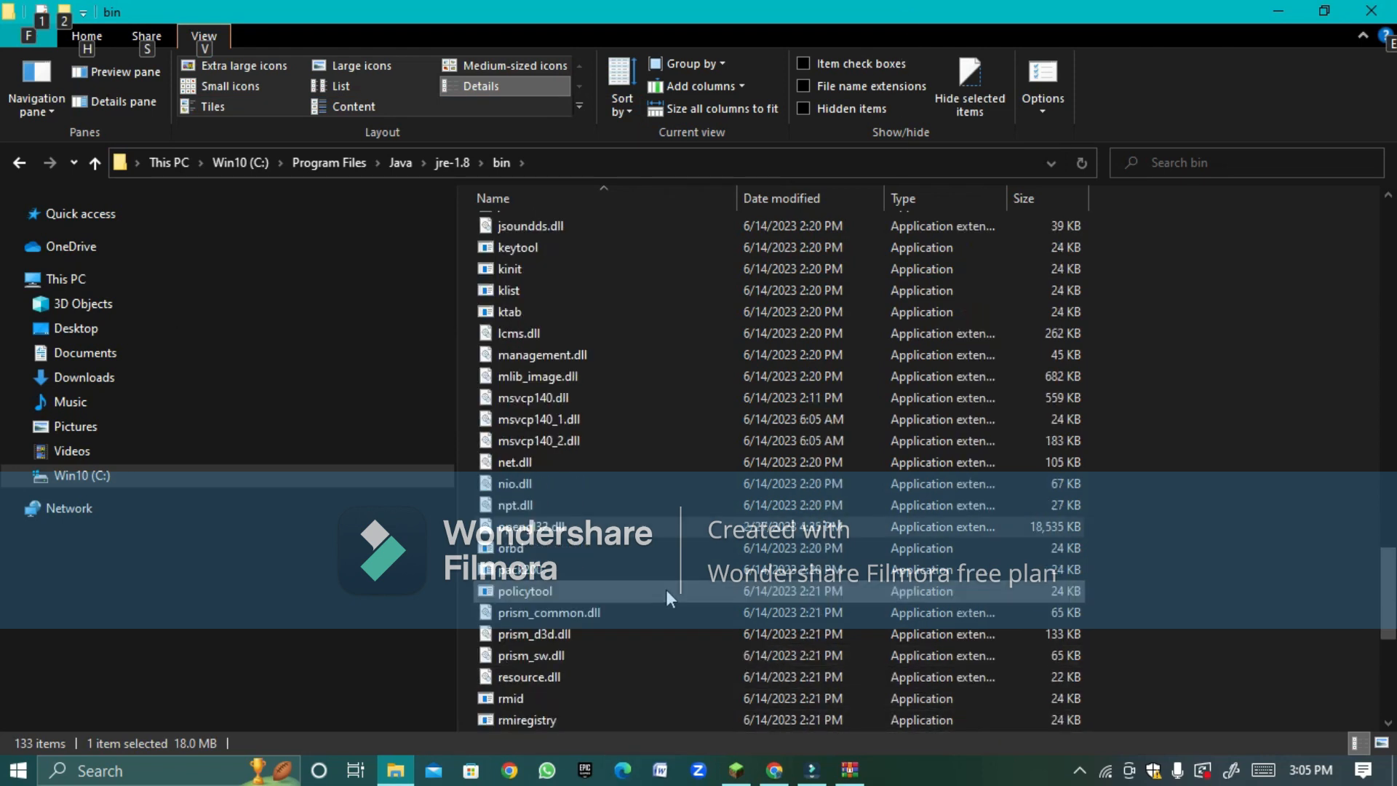
# Step: Cancel out of Play Multiplayer in Minecraft and quit the game
pyautogui.click(734, 770)
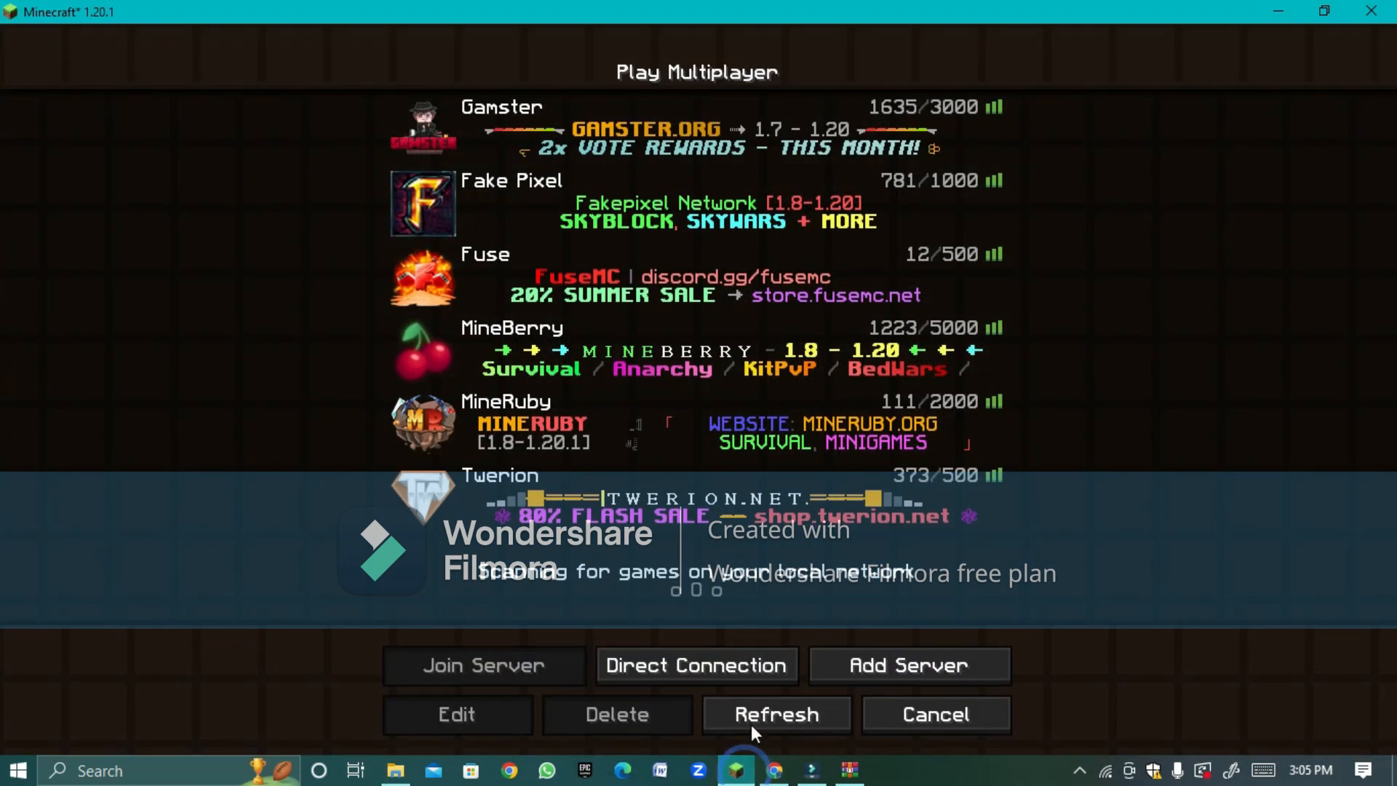
pyautogui.click(934, 714)
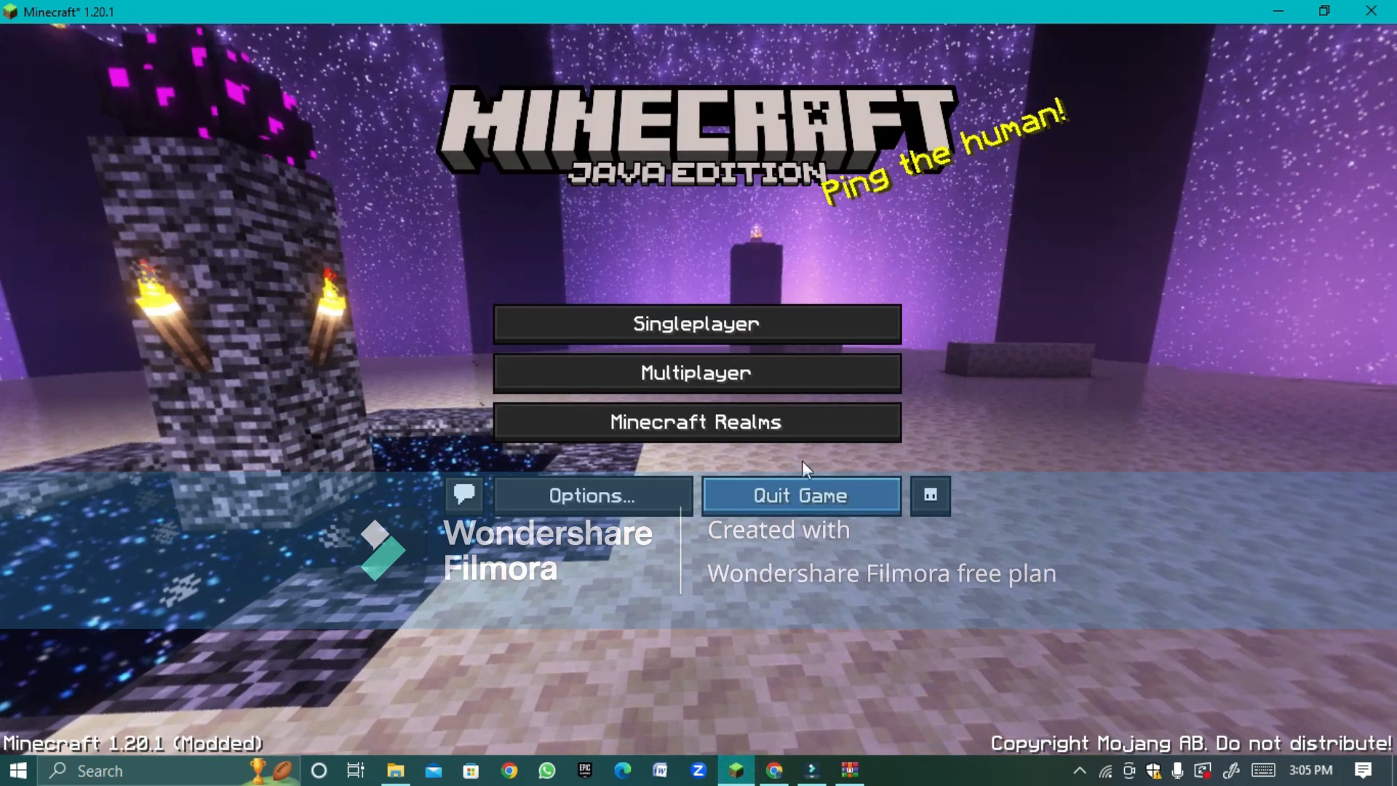
pyautogui.click(799, 495)
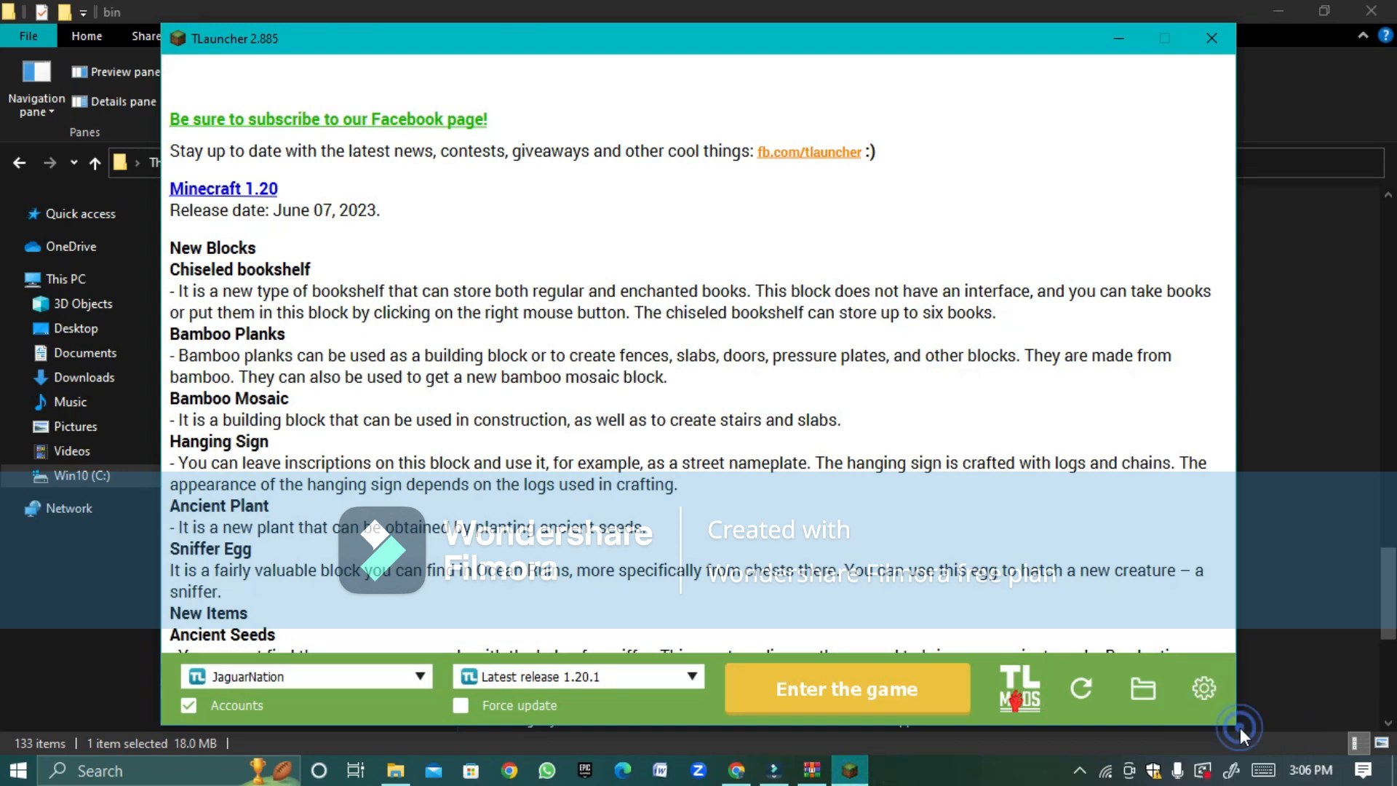
# Step: Restore TLauncher's Minecraft settings to Defaults and confirm the warning with Yes
pyautogui.click(1202, 687)
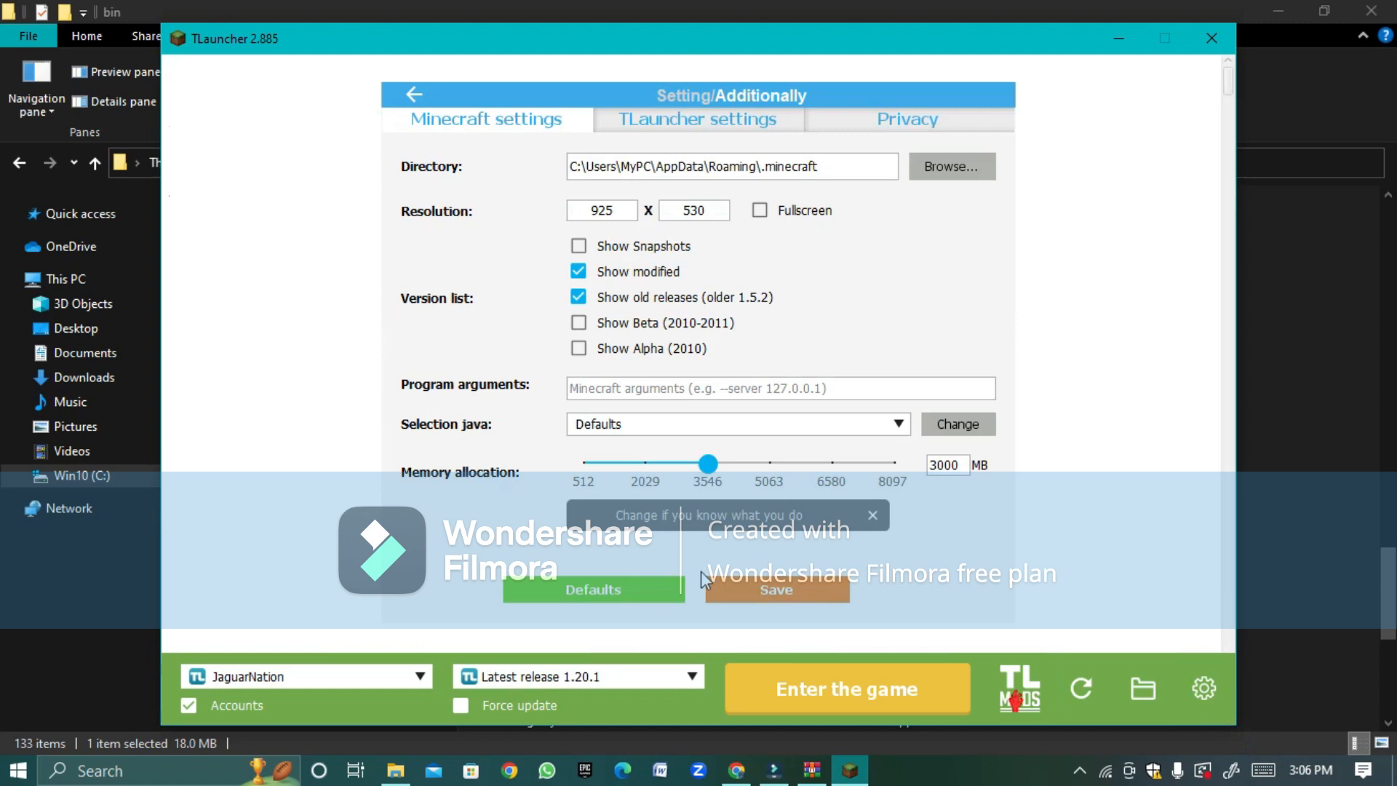
pyautogui.click(592, 589)
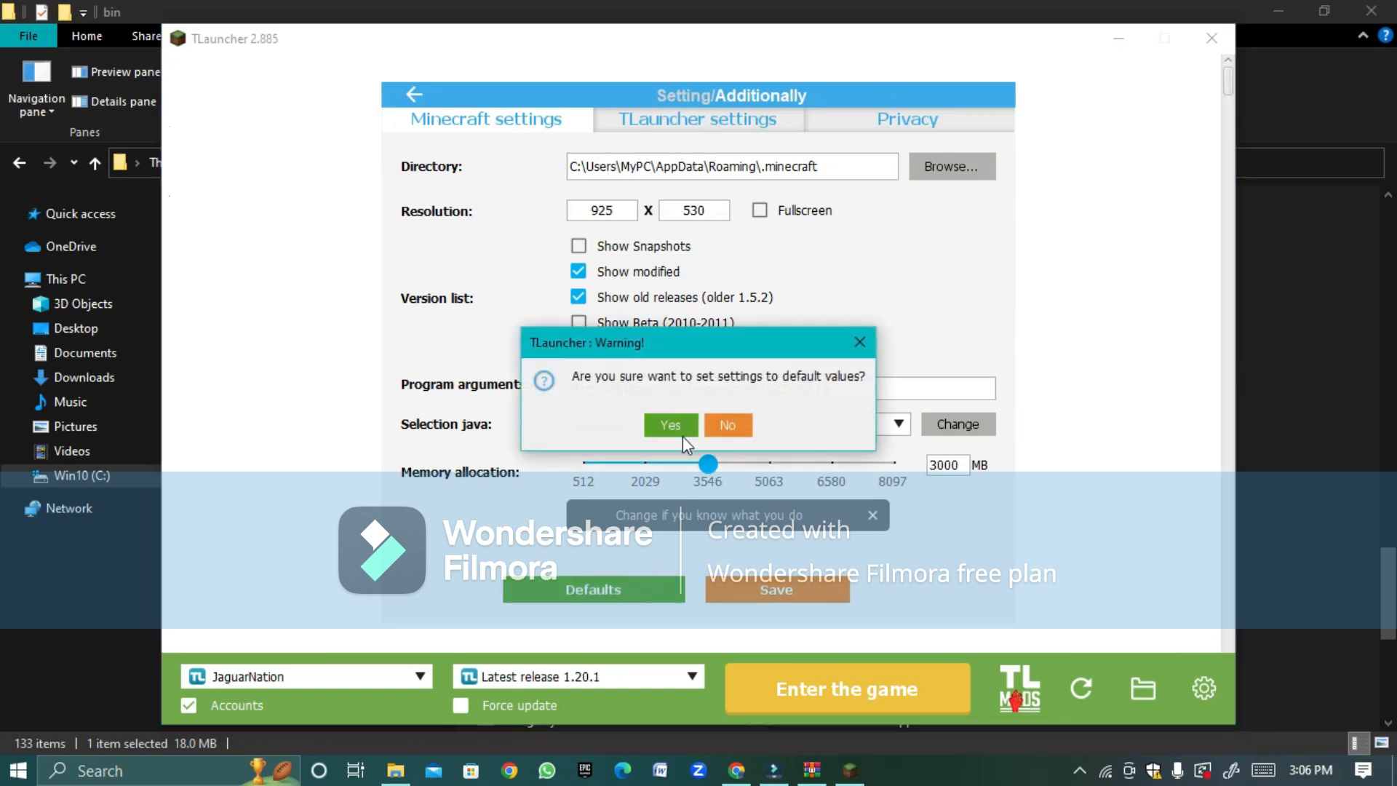
pyautogui.click(670, 424)
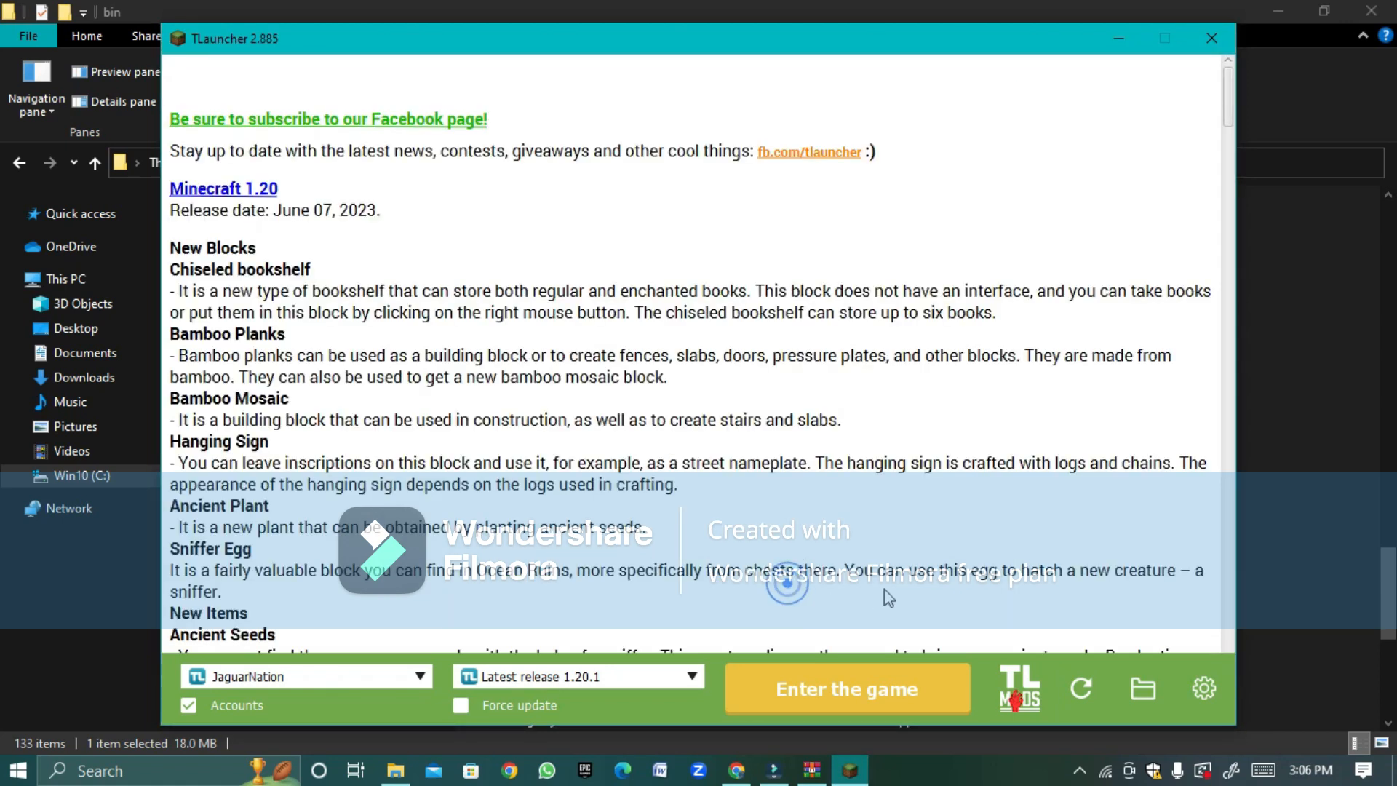
pyautogui.moveTo(995, 602)
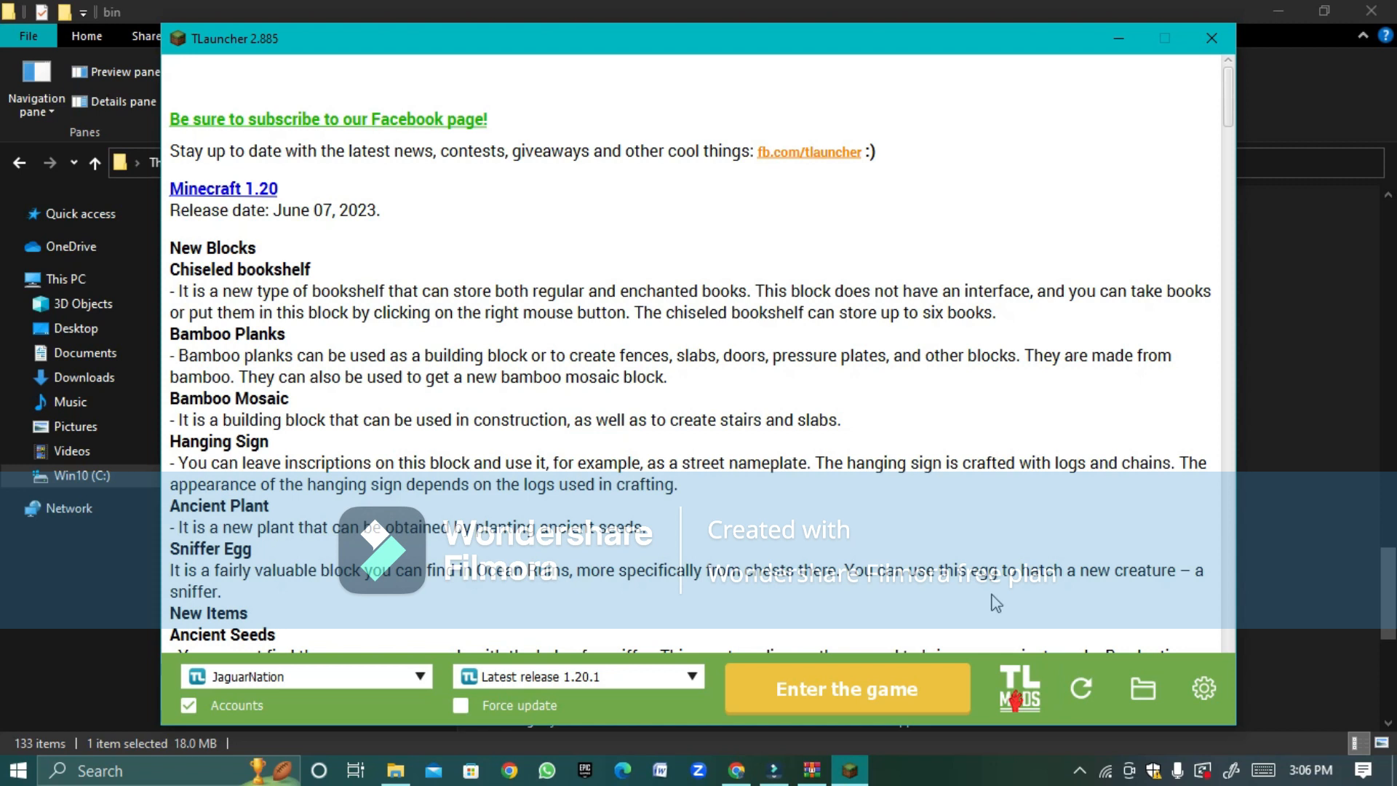